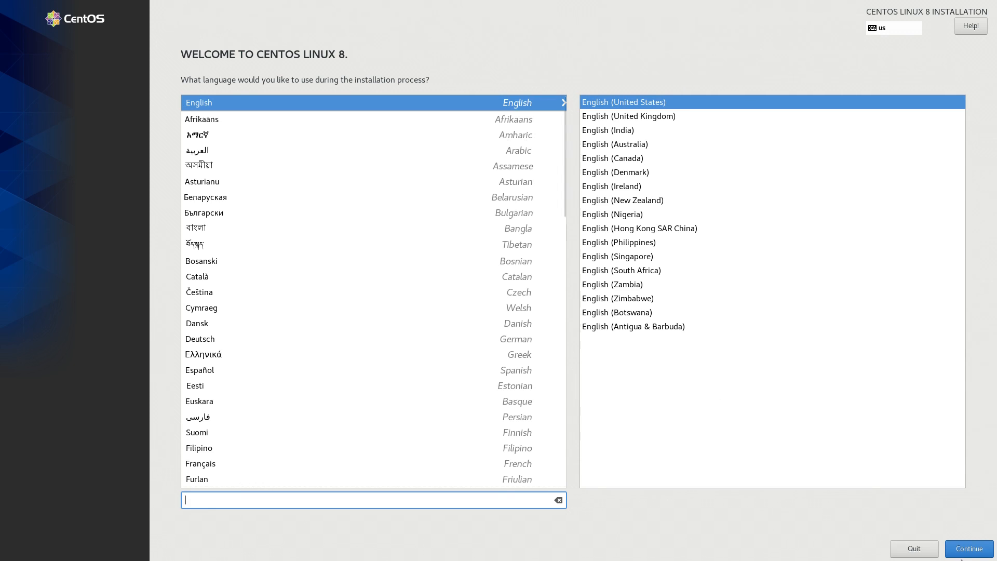
Continue with English (United States) and go to the Software Selection page
{"action": "left_click", "coordinate": [966, 548]}
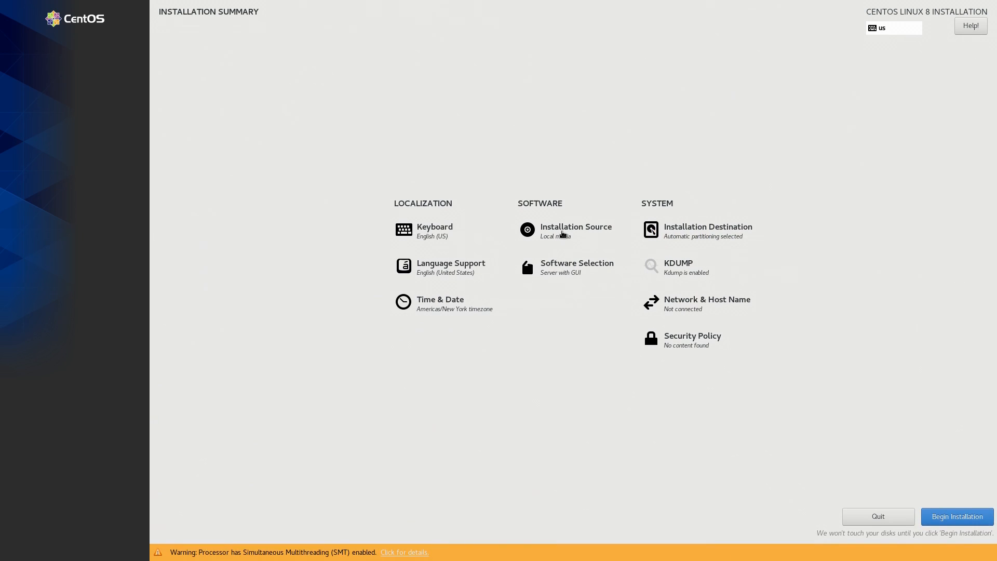
{"action": "left_click", "coordinate": [576, 266]}
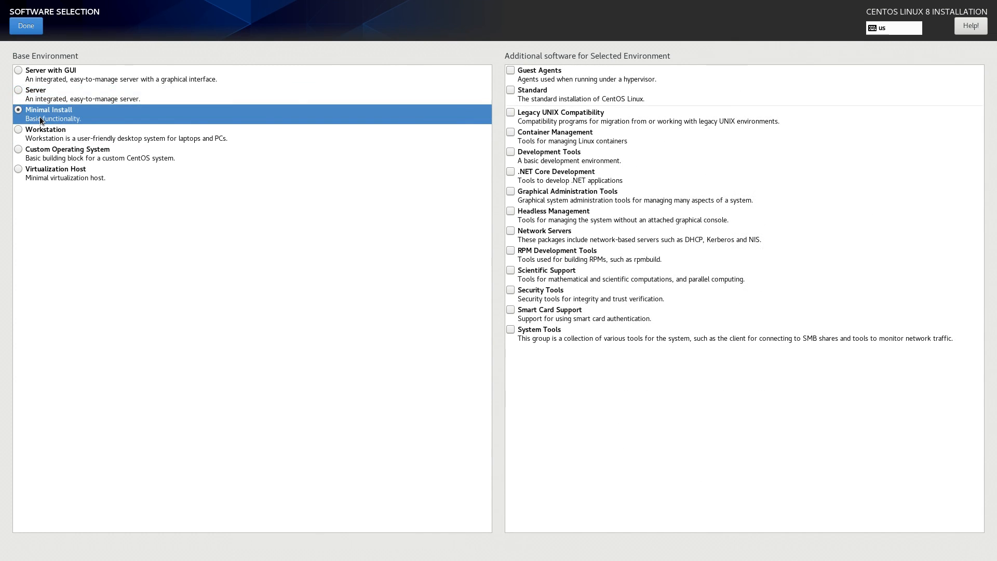
Choose Workstation as the base environment after briefly trying Custom Operating System
{"action": "left_click", "coordinate": [45, 130]}
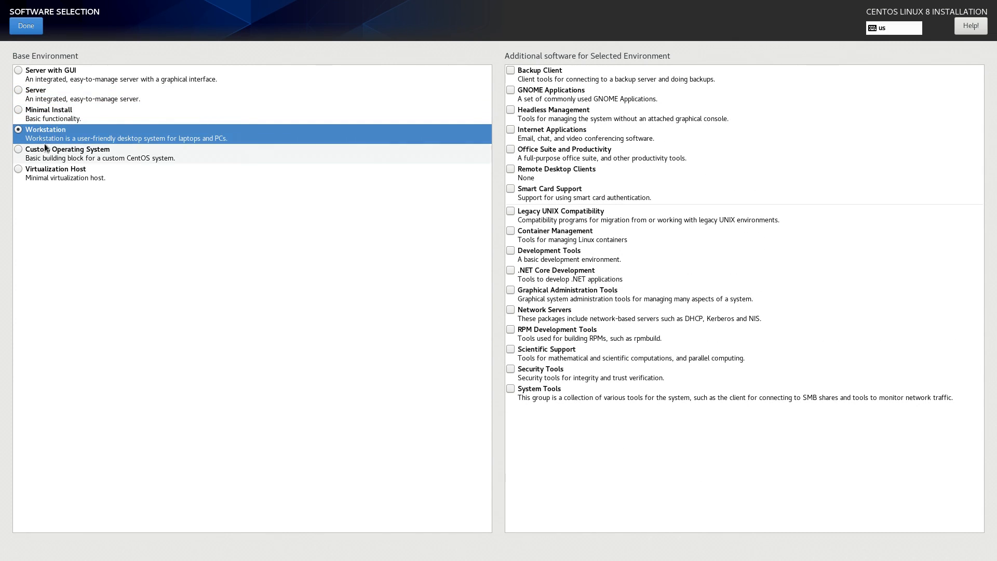
{"action": "left_click", "coordinate": [19, 149]}
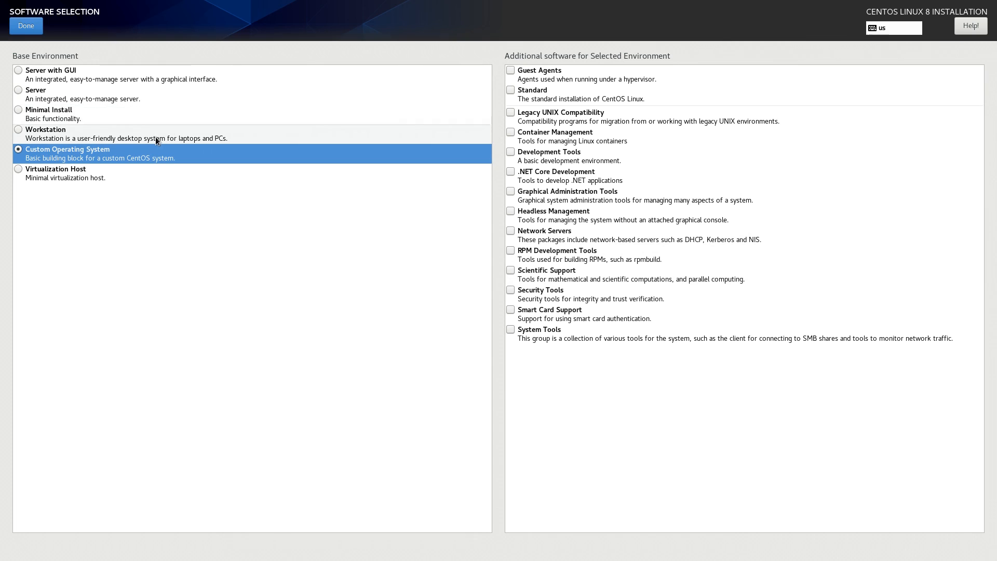
{"action": "left_click", "coordinate": [45, 130]}
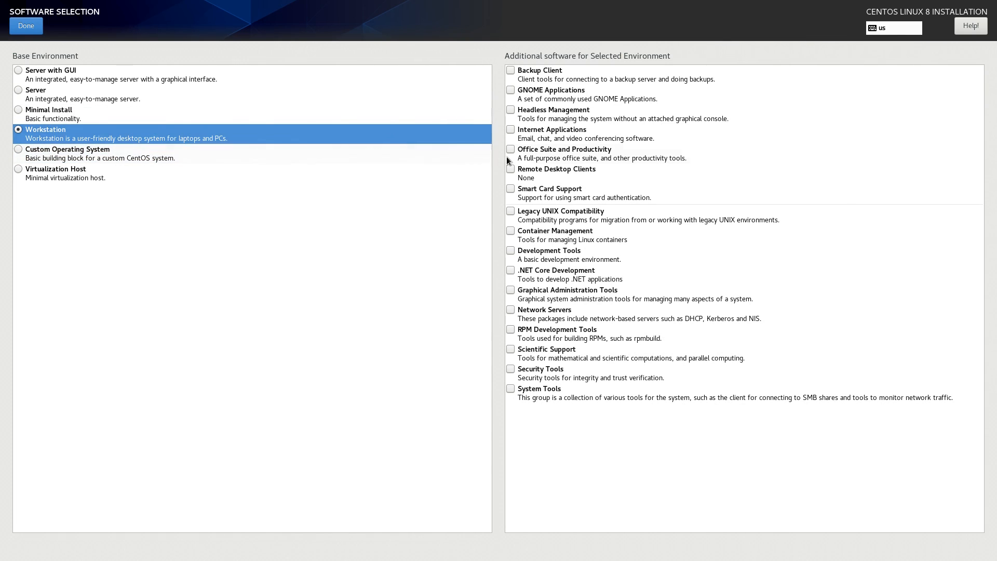
{"action": "mouse_move", "coordinate": [510, 94]}
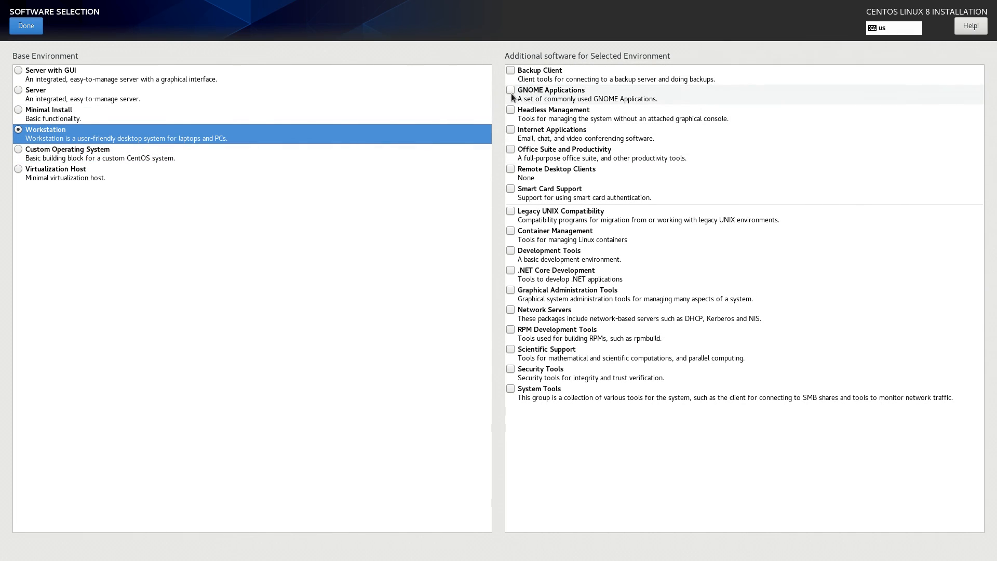
Add the GNOME Applications and Internet Applications add-ons and return to the Installation Summary
{"action": "left_click", "coordinate": [510, 94]}
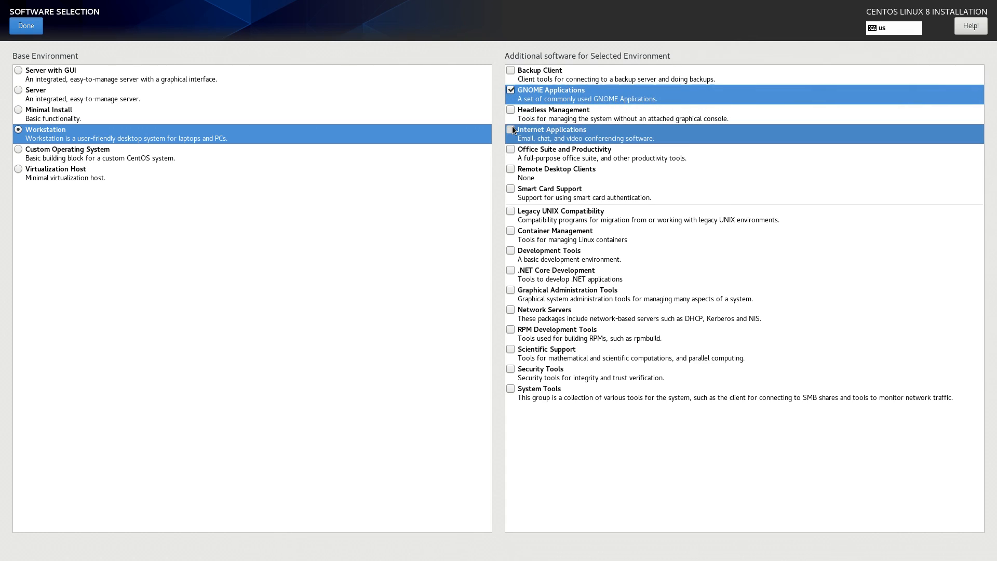
{"action": "left_click", "coordinate": [510, 149]}
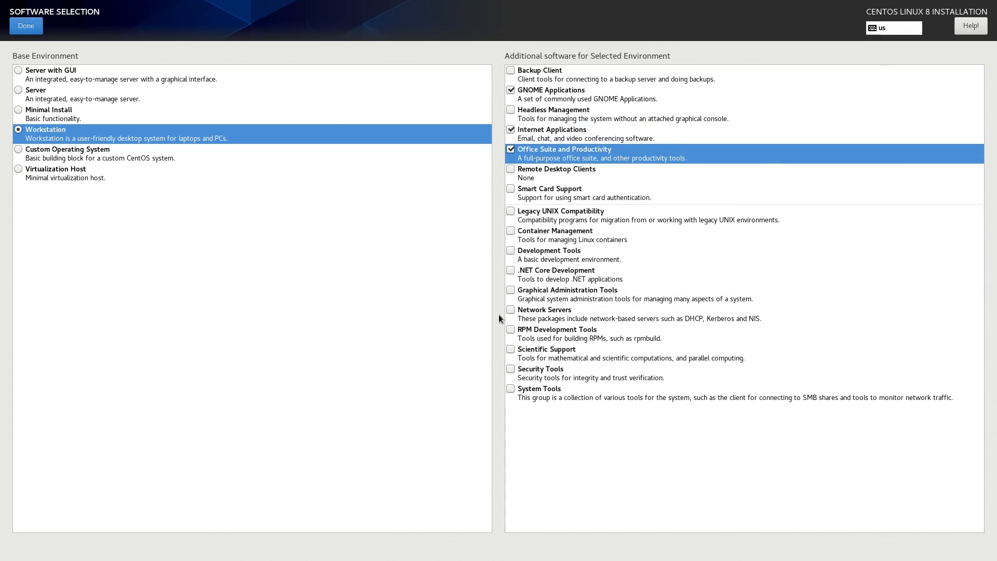
{"action": "left_click", "coordinate": [26, 25]}
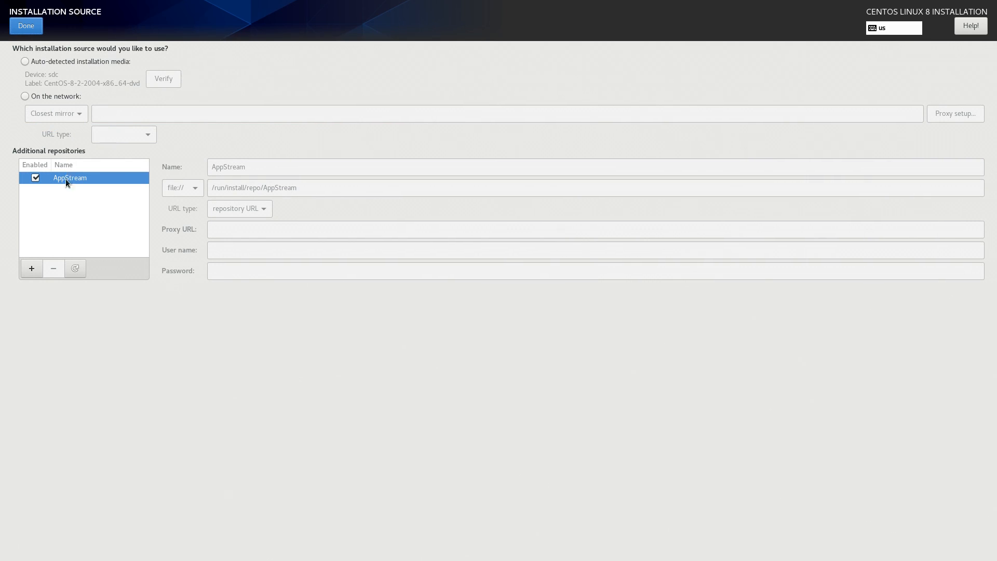
{"action": "left_click", "coordinate": [25, 25]}
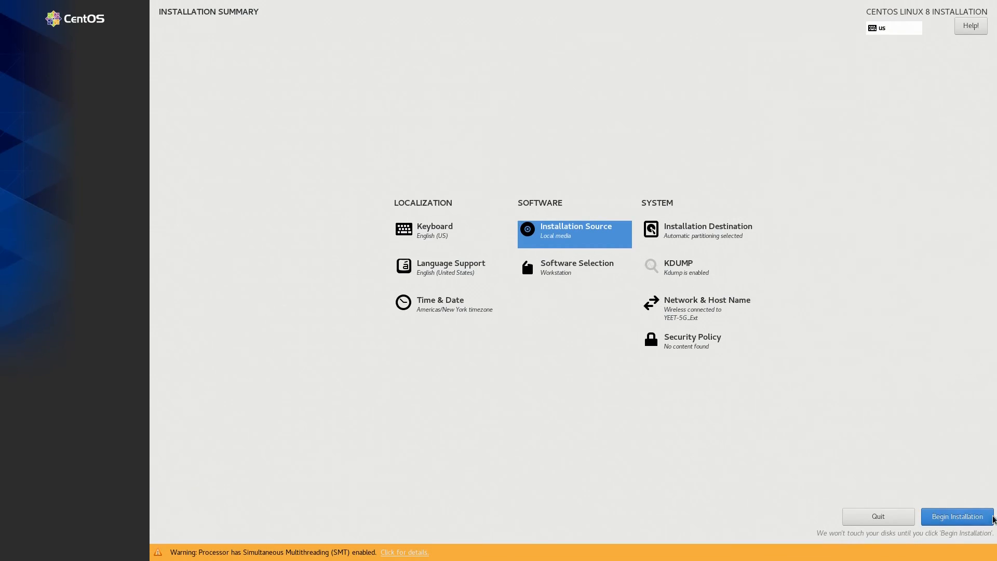
Begin the installation, then keep English and the English (US) keyboard in Initial Setup
{"action": "left_click", "coordinate": [957, 515]}
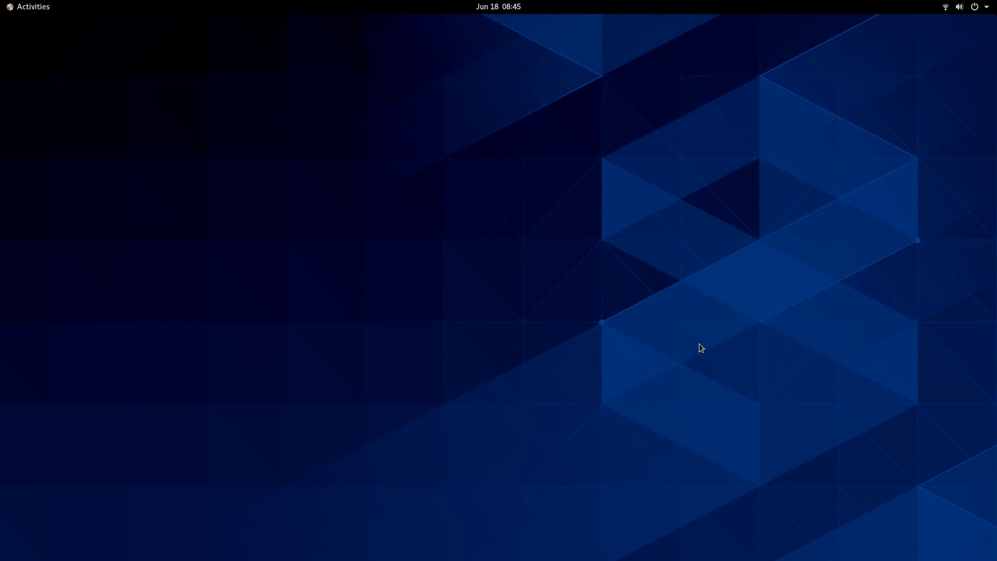
{"action": "left_click", "coordinate": [30, 6]}
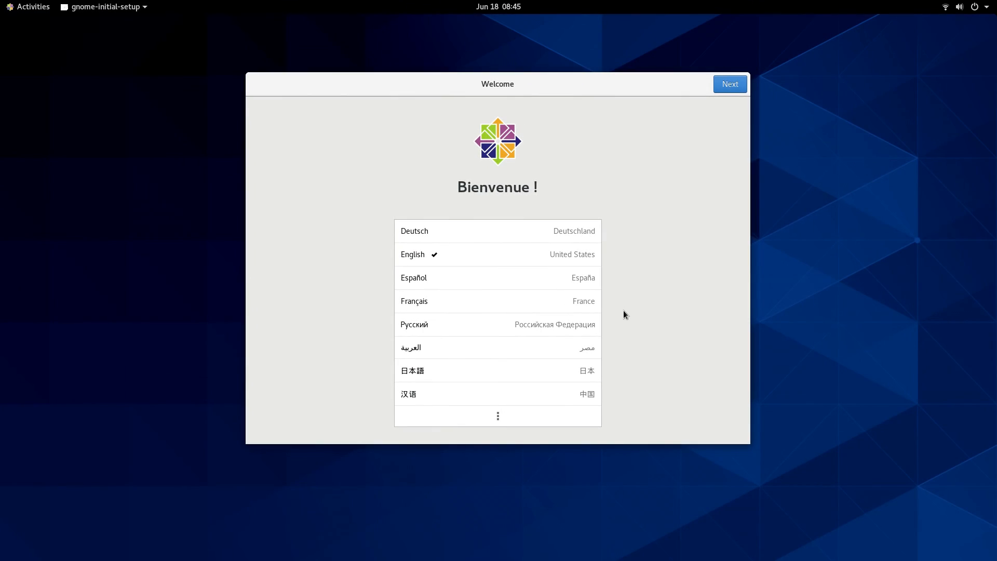
{"action": "left_click", "coordinate": [729, 83]}
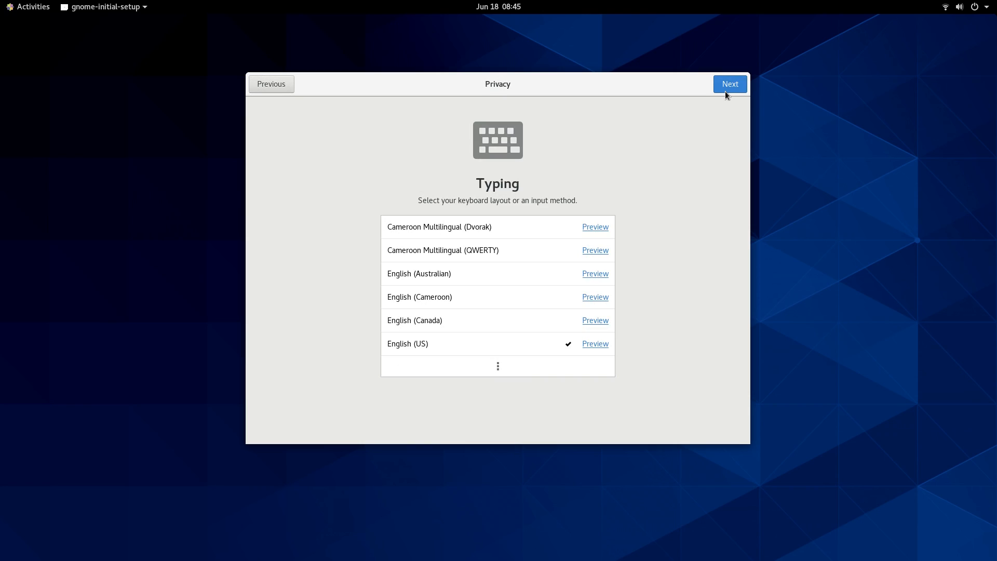
{"action": "left_click", "coordinate": [729, 83]}
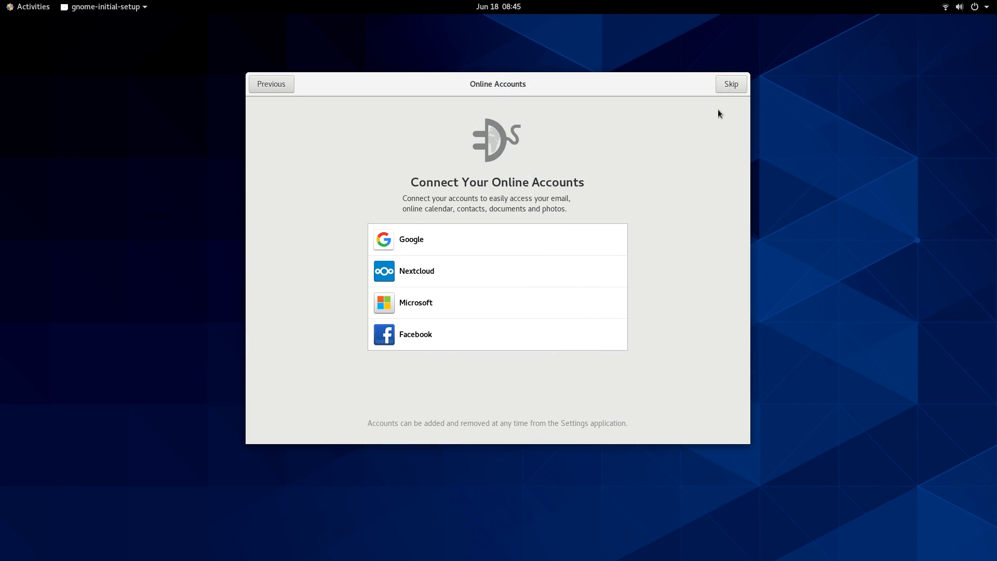
Skip online accounts, start using CentOS Linux and dismiss the Getting Started help
{"action": "left_click", "coordinate": [730, 83]}
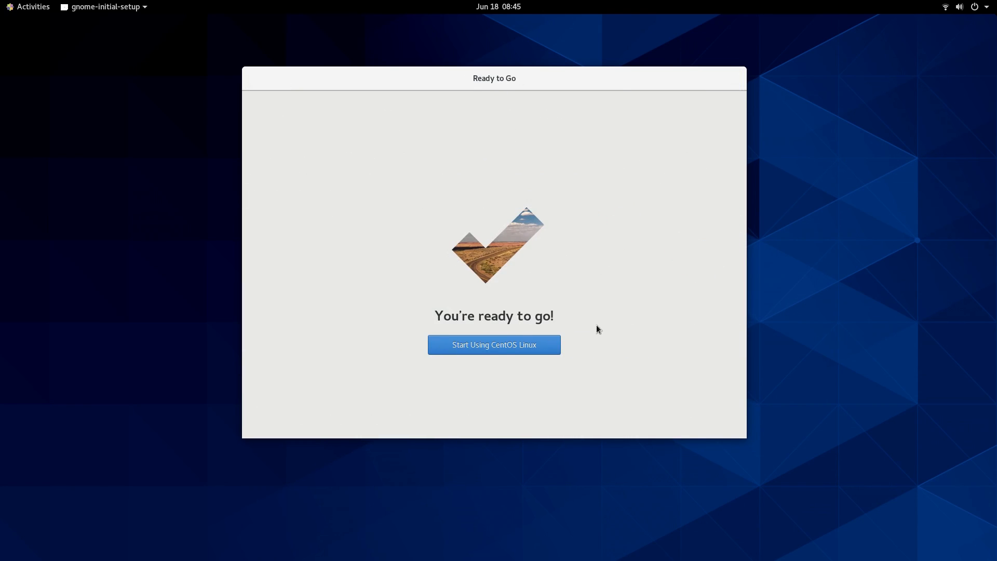
{"action": "left_click", "coordinate": [493, 344]}
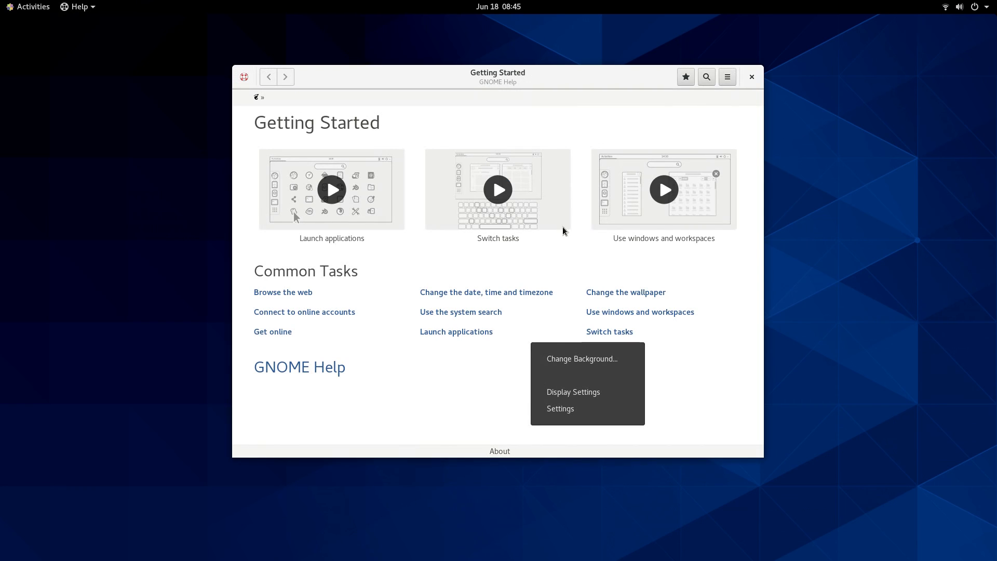
{"action": "left_click", "coordinate": [751, 76]}
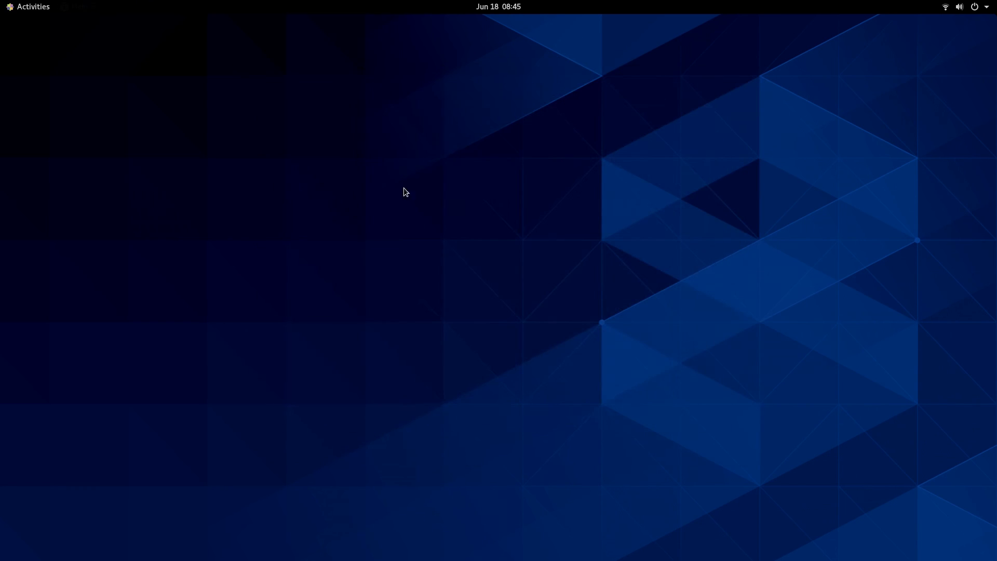
{"action": "mouse_move", "coordinate": [457, 131]}
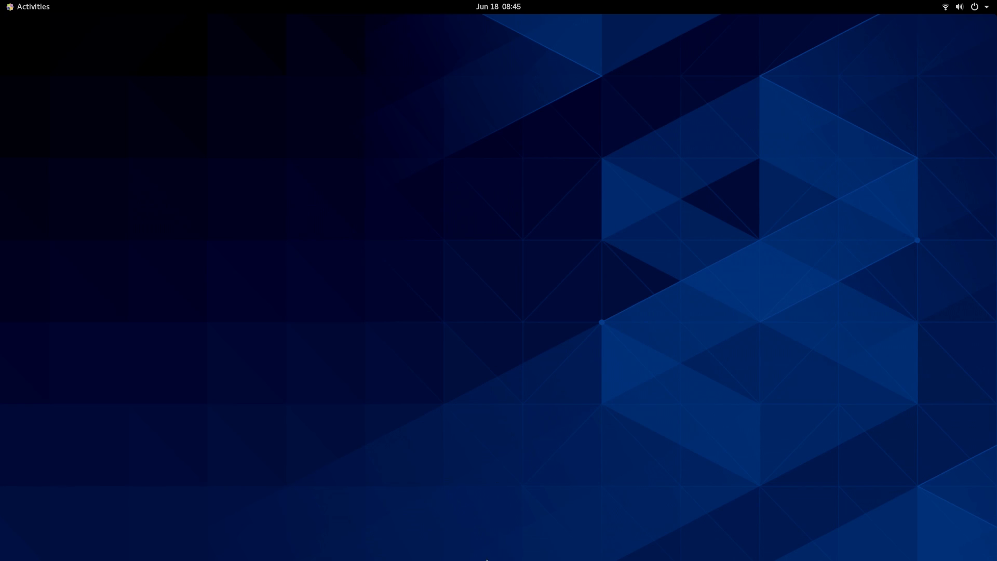
{"action": "mouse_move", "coordinate": [9, 12]}
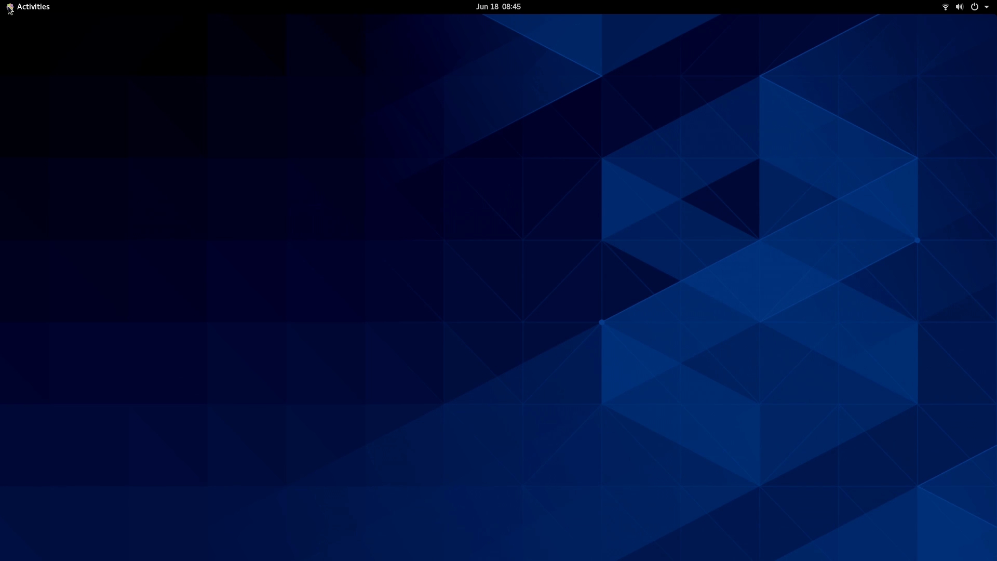
List disk usage with df -h and memory with free -h in a maximized terminal
{"action": "left_click", "coordinate": [33, 6]}
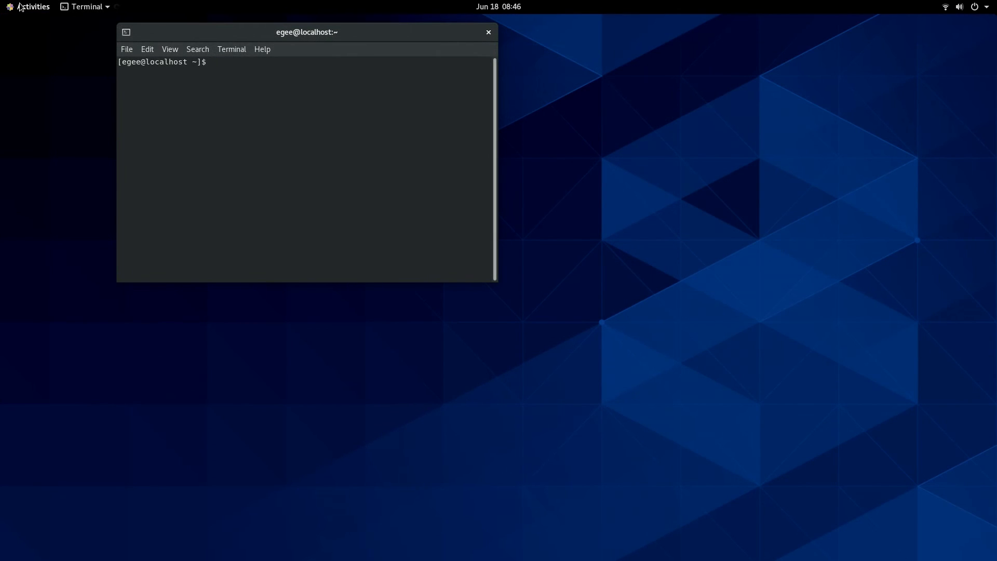
{"action": "type", "text": "ef -"}
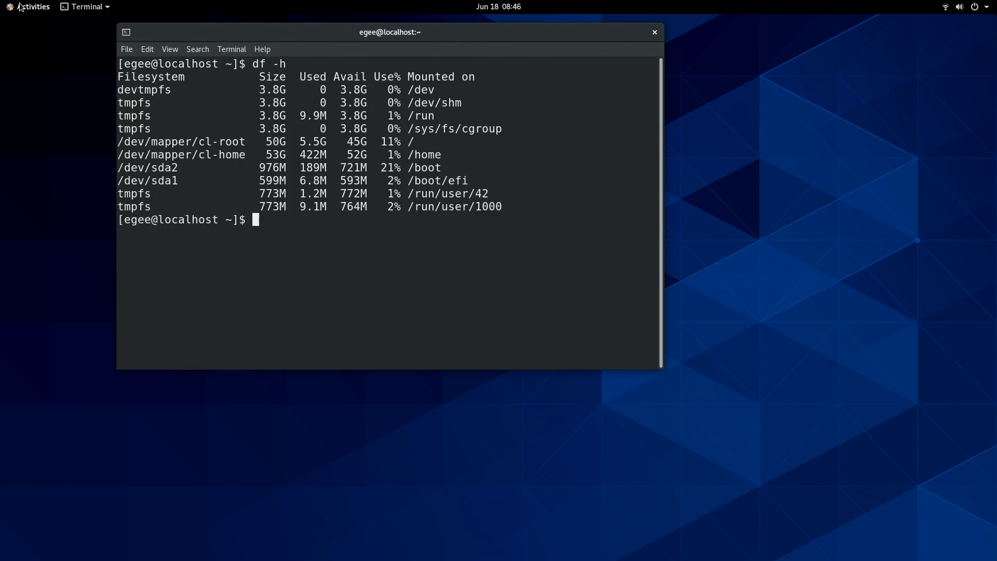
{"action": "type", "text": "free -h"}
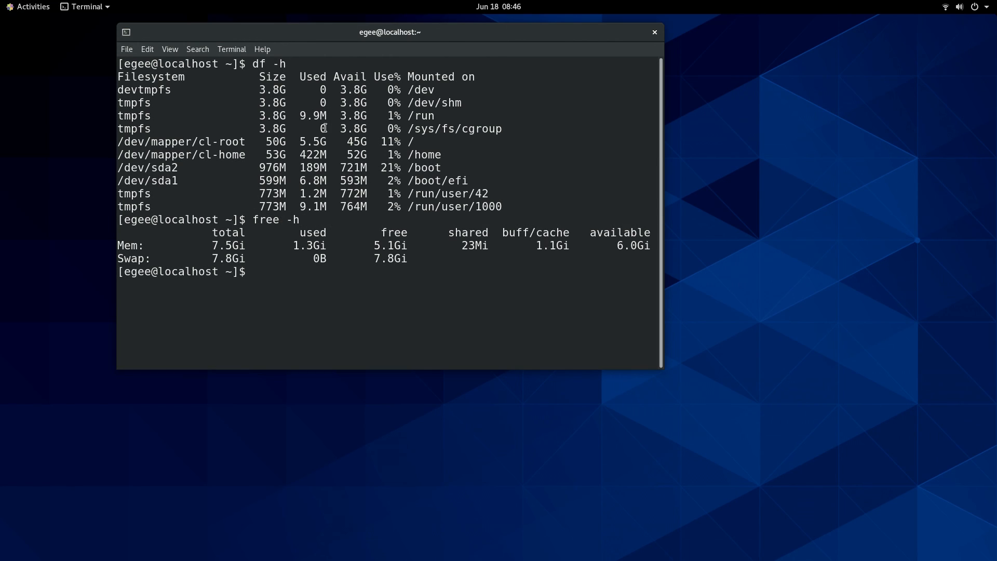
{"action": "double_click", "coordinate": [311, 141]}
{"action": "type", "text": "sudo dnf install epel-release"}
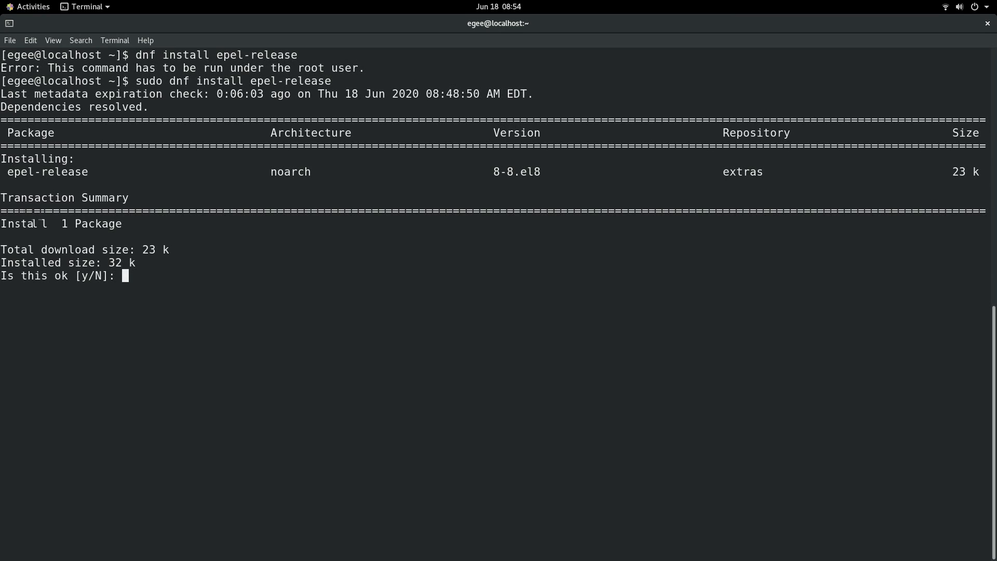
Confirm the epel-release install, start sudo dnf upgrade and run htop
{"action": "type", "text": "y"}
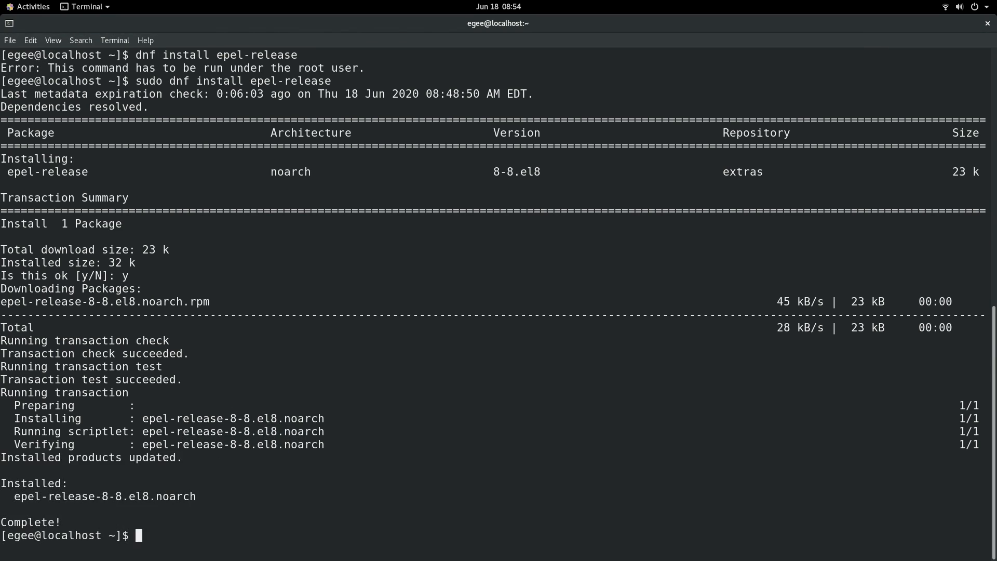
{"action": "type", "text": "sudo dnf upgrade"}
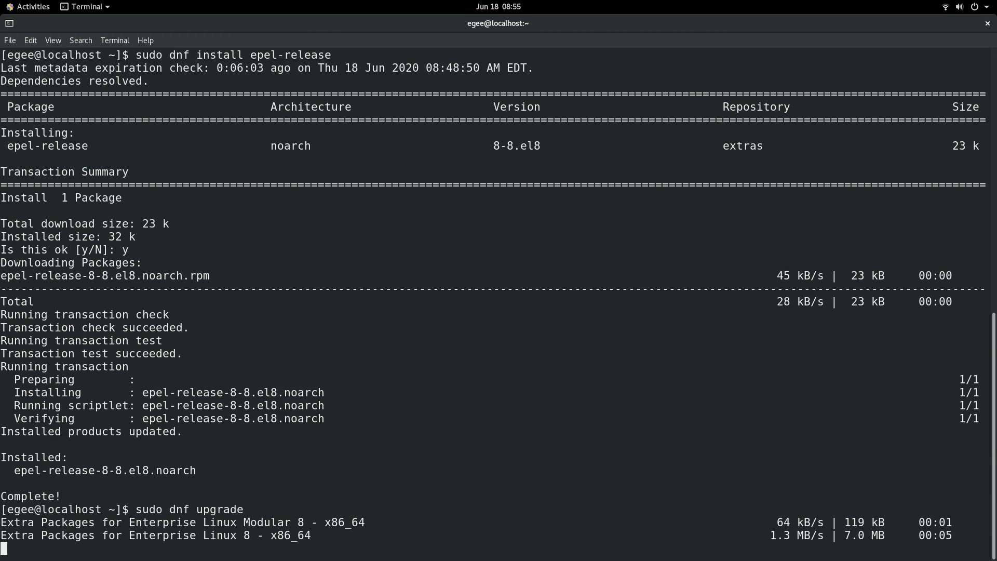
{"action": "type", "text": "htop"}
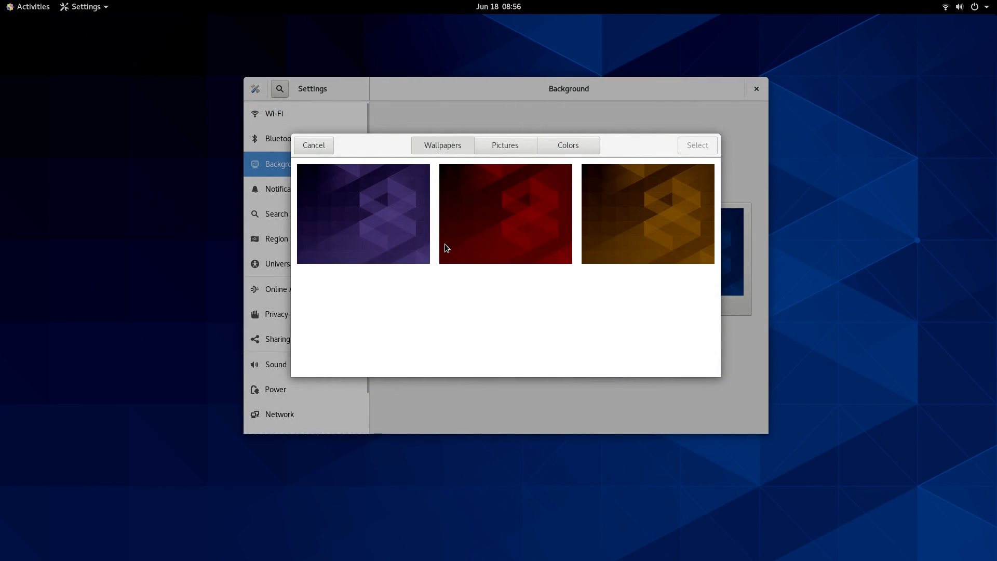
Scroll the wallpaper chooser to reach the orange wallpaper
{"action": "scroll", "scroll_direction": "down", "scroll_amount": 3}
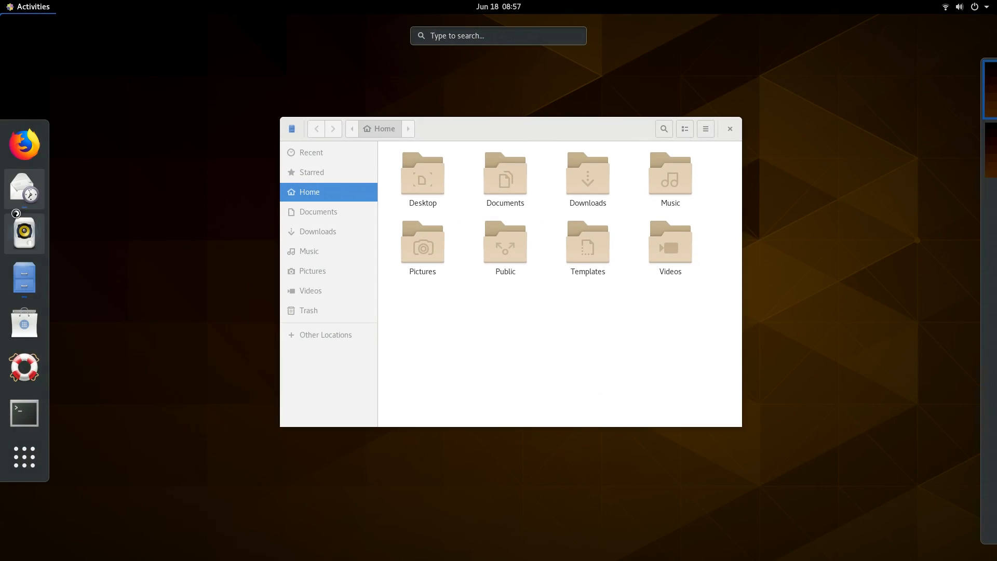
Launch Boxes, then show the full grid of installed applications from Activities
{"action": "left_click", "coordinate": [23, 456]}
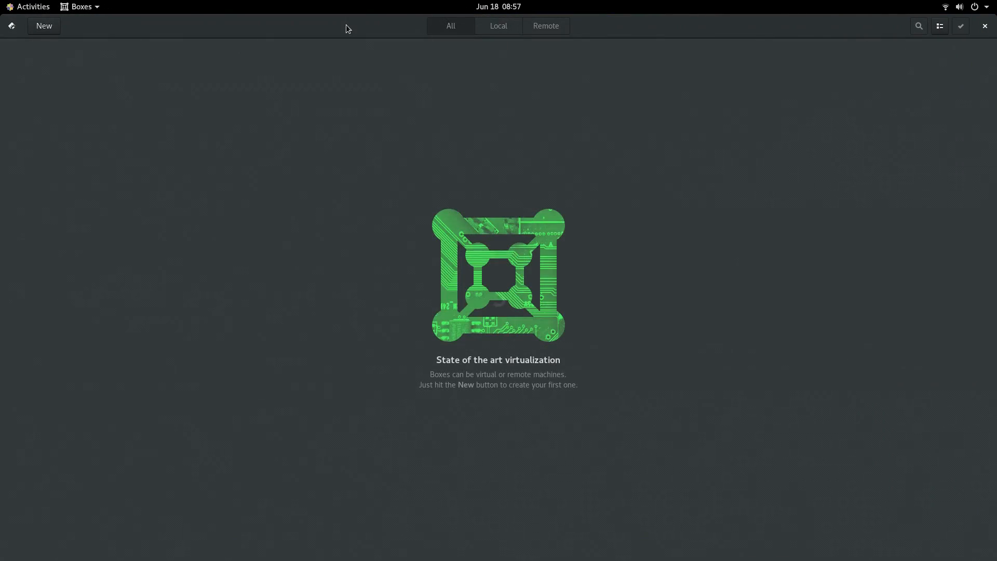
{"action": "left_click", "coordinate": [33, 6]}
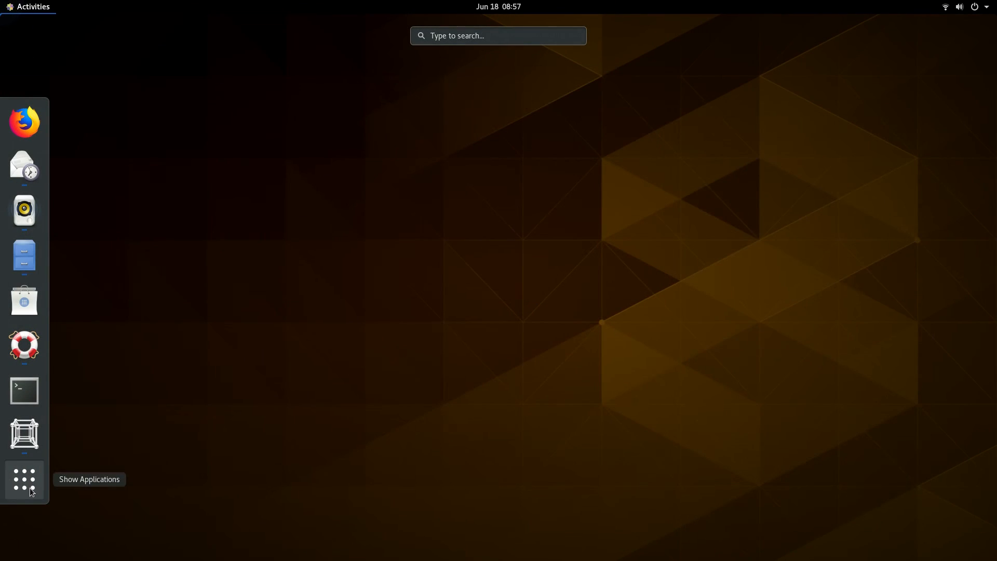
{"action": "left_click", "coordinate": [24, 479]}
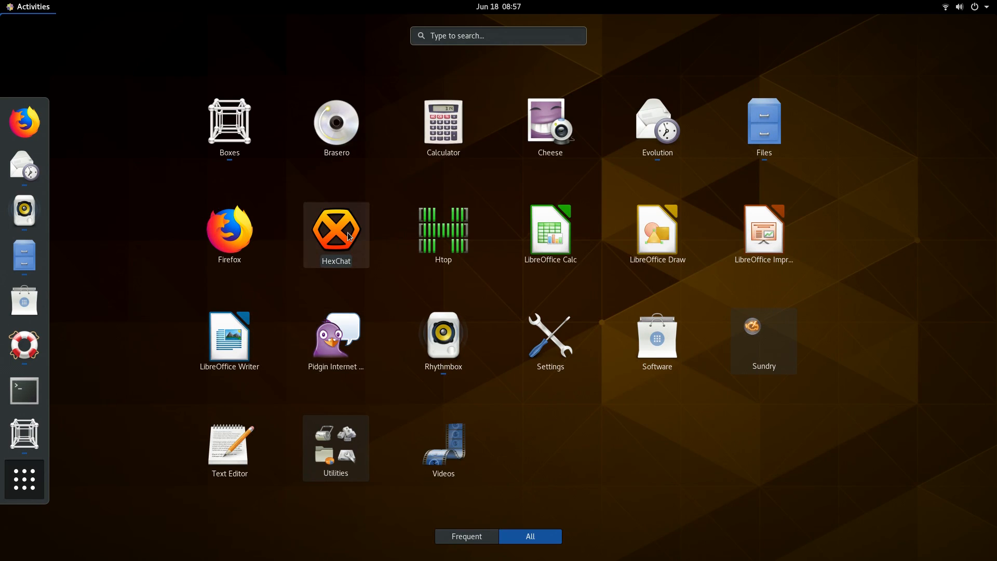
{"action": "left_click", "coordinate": [336, 229]}
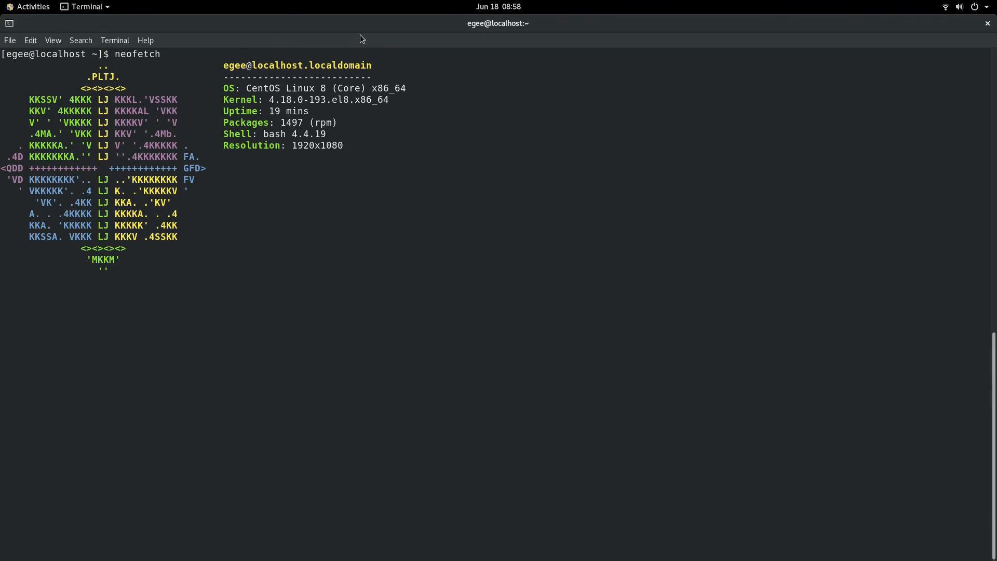
Run neofetch to show the CentOS Linux 8 system summary
{"action": "key", "text": "Return"}
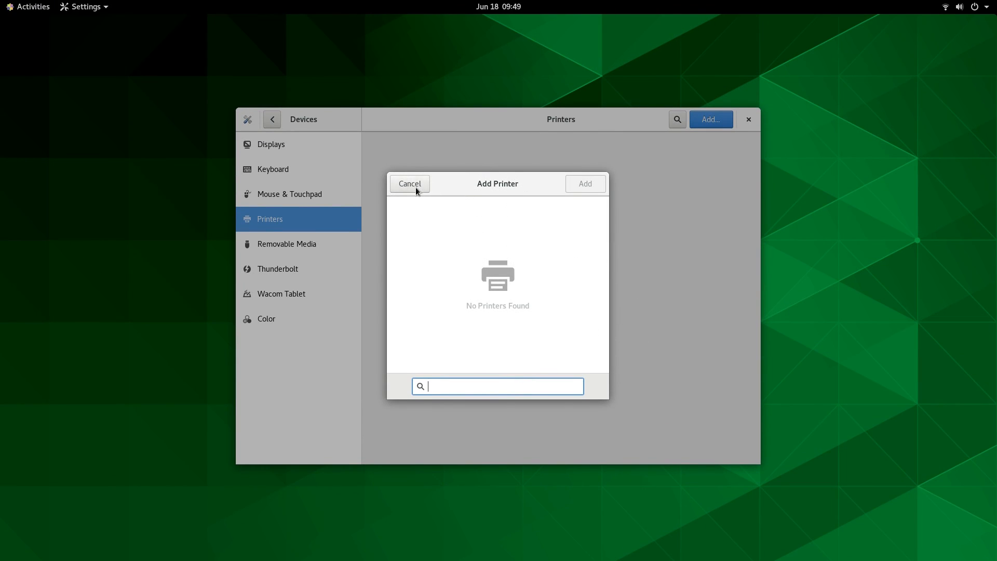
Dismiss the Add Printer dialog and go to the Bluetooth settings
{"action": "left_click", "coordinate": [409, 184]}
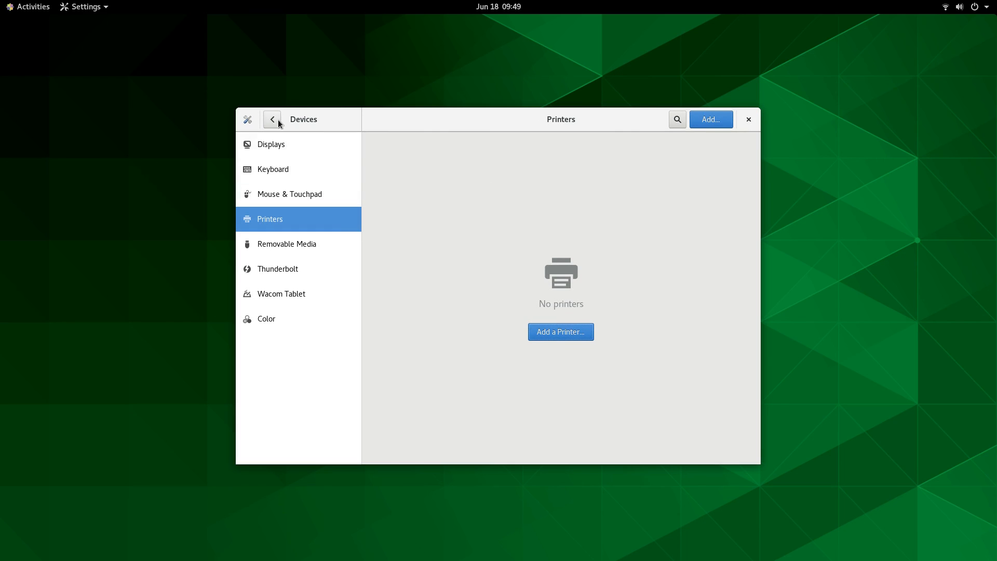
{"action": "left_click", "coordinate": [272, 119]}
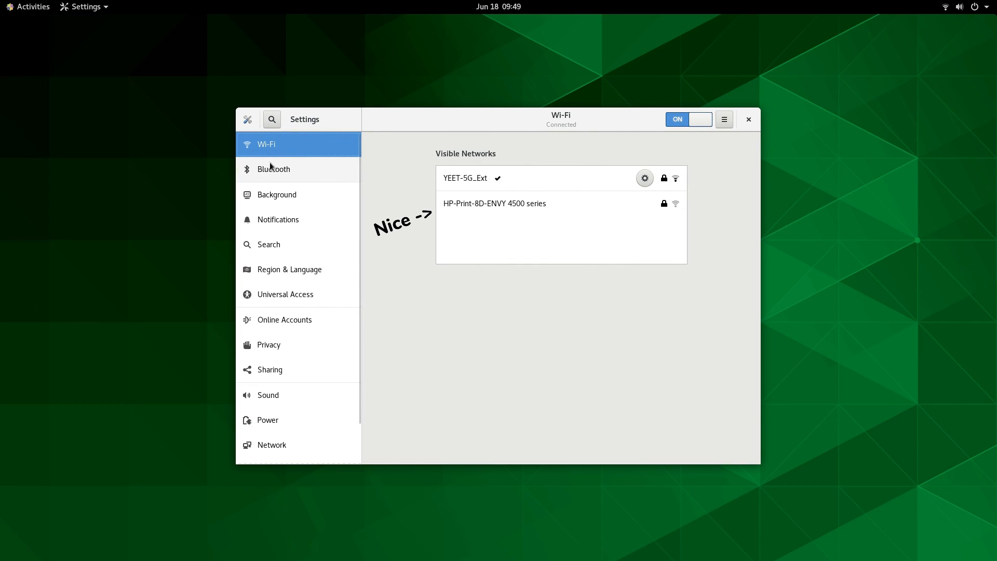
{"action": "left_click", "coordinate": [274, 168]}
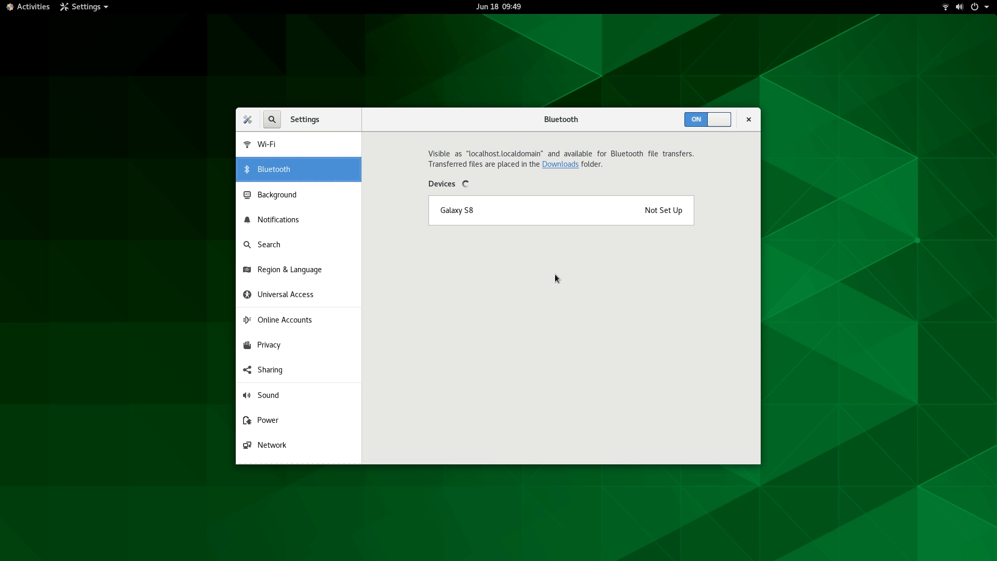
Pair the Galaxy S8 phone by confirming the matching PIN
{"action": "left_click", "coordinate": [560, 210]}
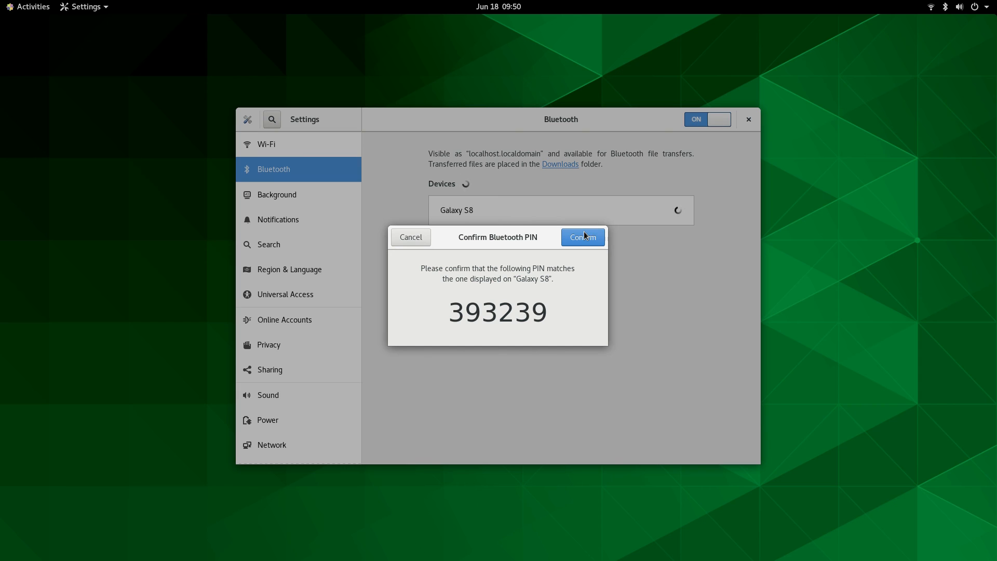
{"action": "left_click", "coordinate": [581, 237]}
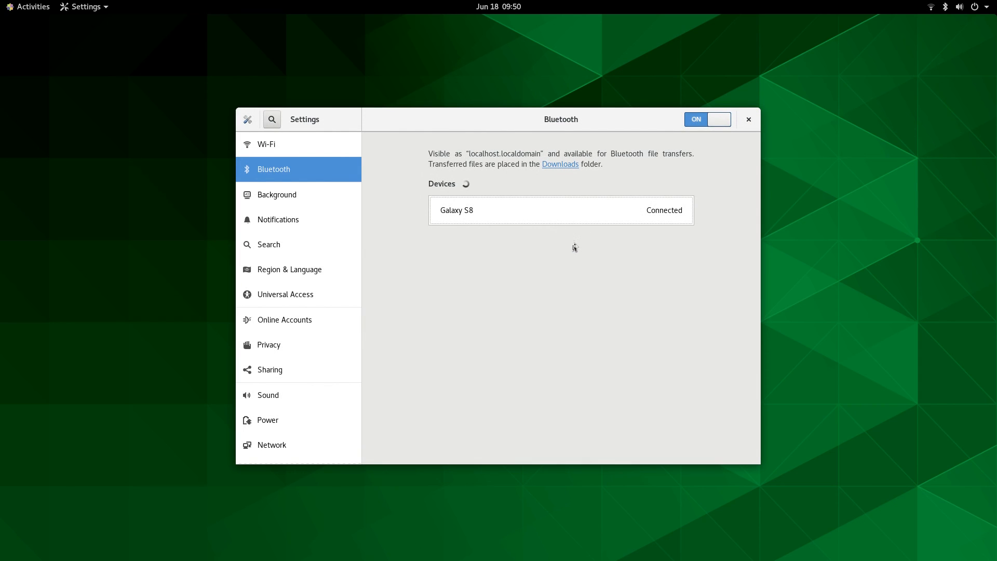
{"action": "left_click", "coordinate": [560, 209]}
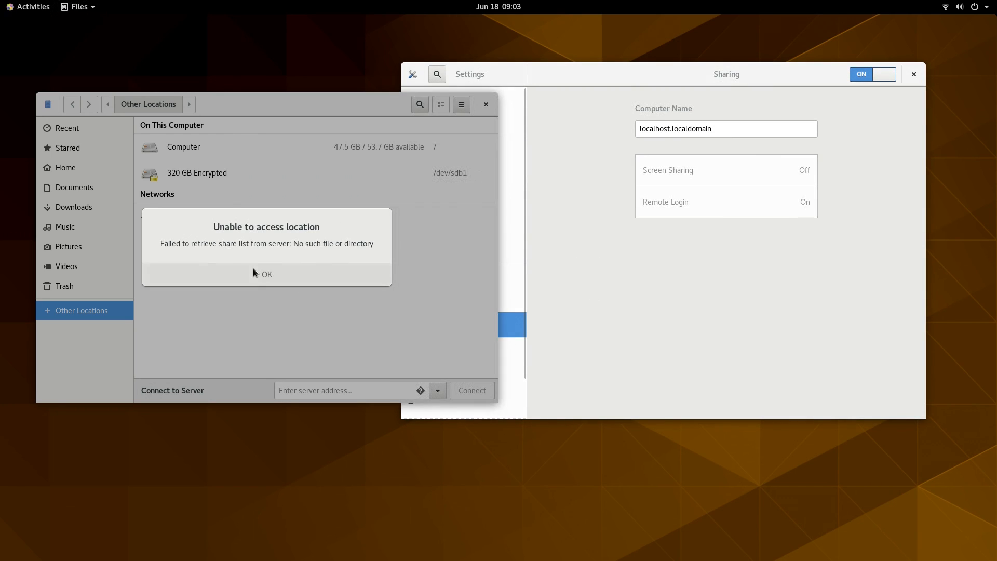
Dismiss the network error, select Wallpapers.7z and try Wallpapers.rar, which fails to load
{"action": "left_click", "coordinate": [266, 274]}
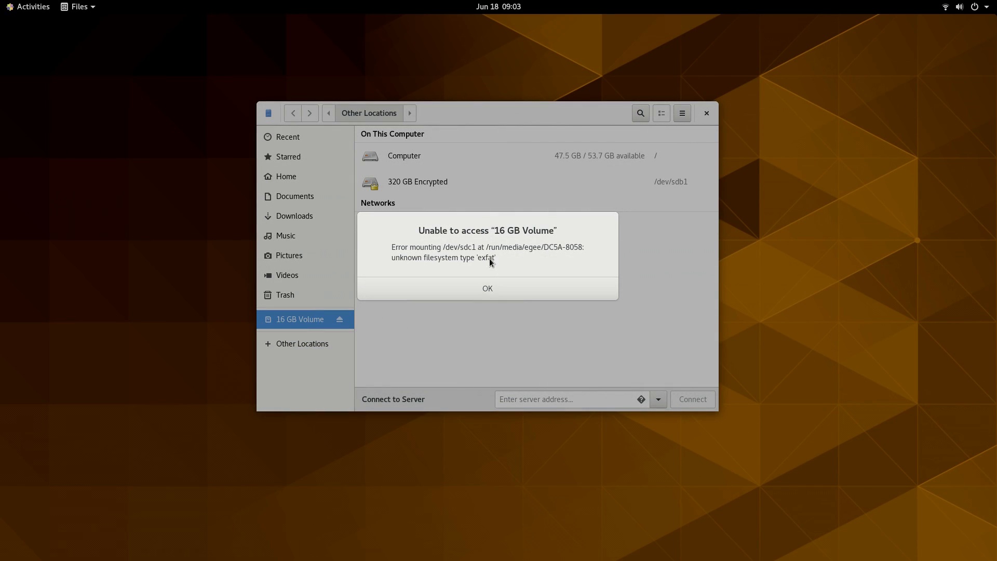
{"action": "mouse_move", "coordinate": [498, 275]}
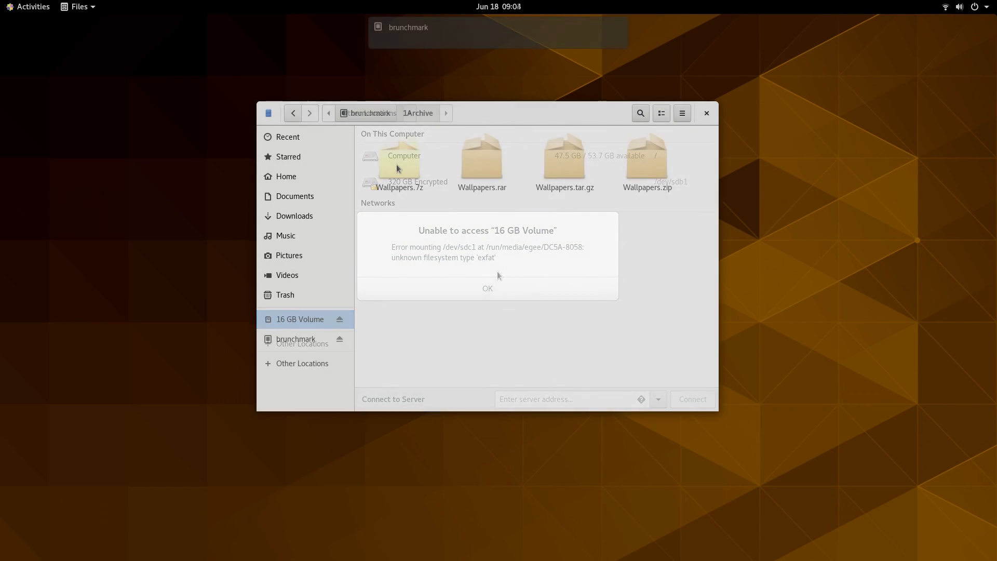
{"action": "left_click", "coordinate": [487, 288]}
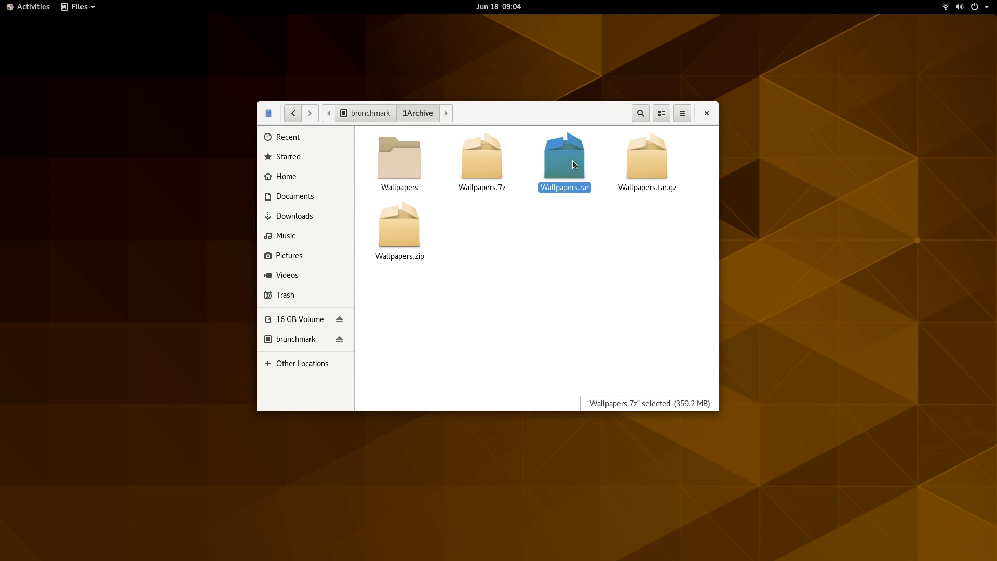
{"action": "double_click", "coordinate": [564, 155]}
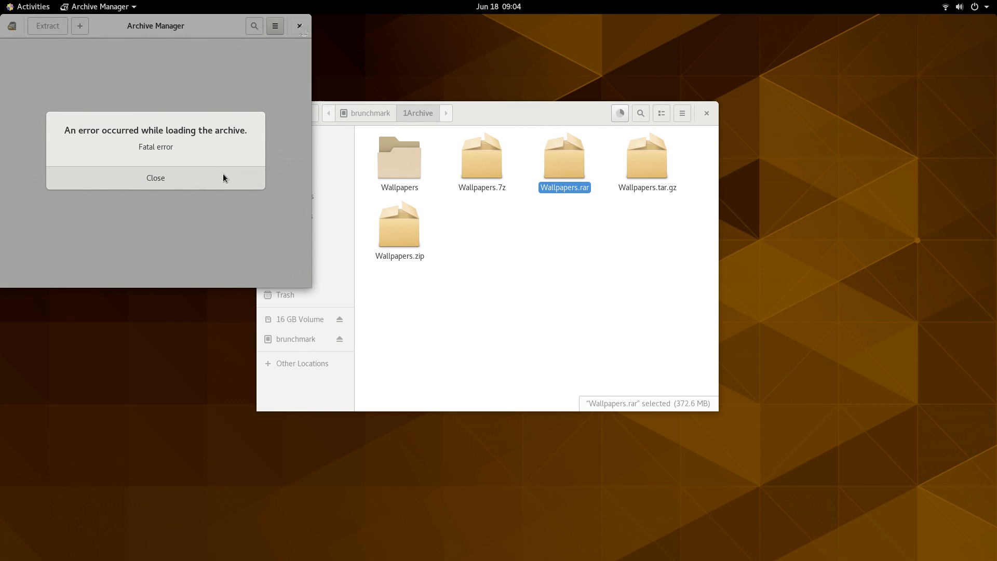
{"action": "left_click", "coordinate": [399, 226]}
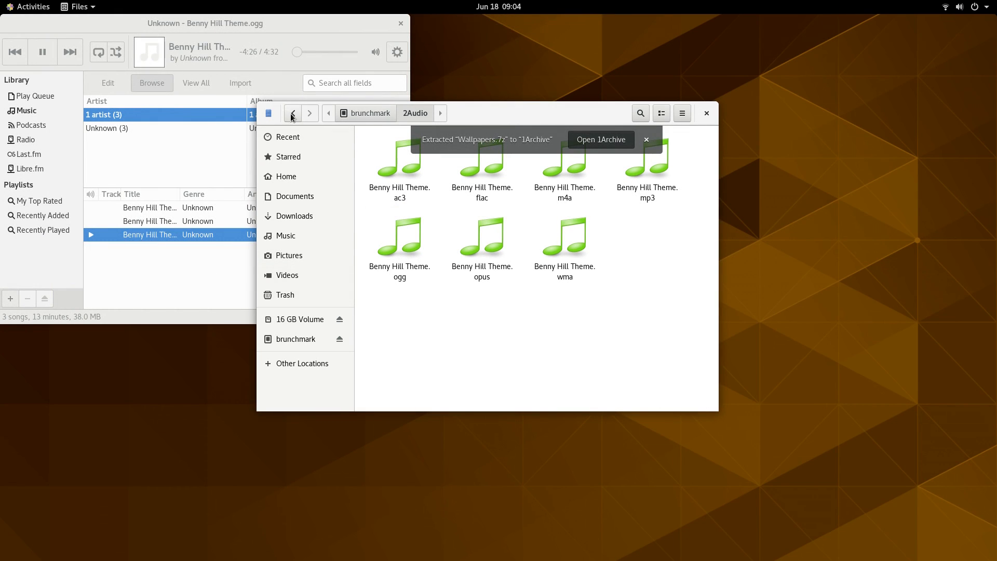
Go to the brunchmark drive's 3Video folder and launch the avi video
{"action": "left_click", "coordinate": [293, 113]}
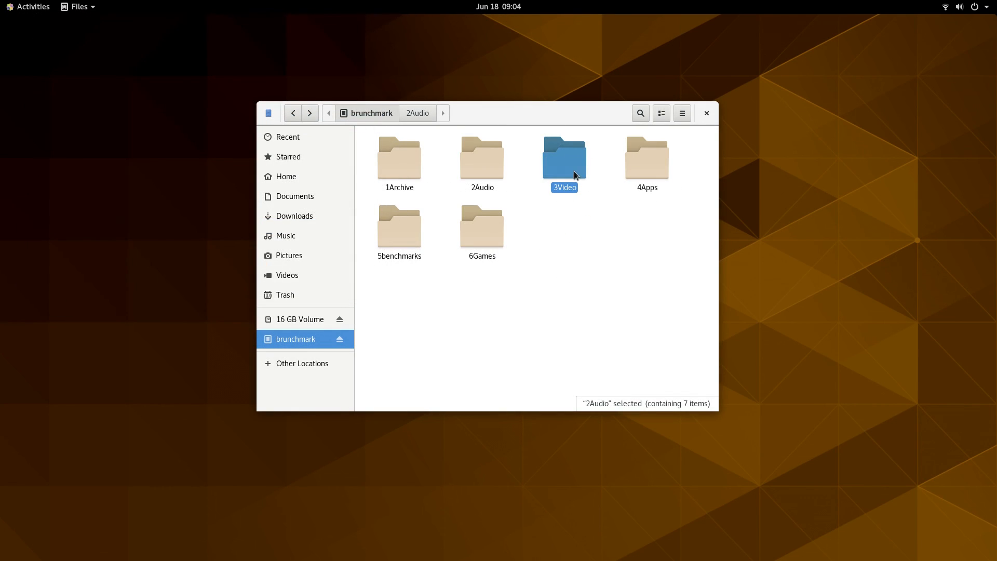
{"action": "double_click", "coordinate": [563, 157]}
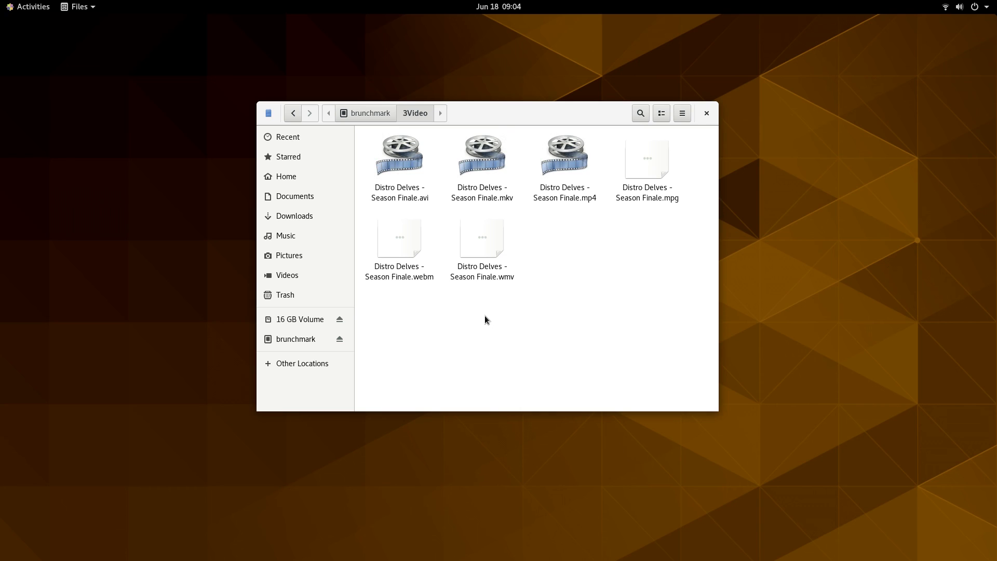
{"action": "left_click", "coordinate": [400, 156]}
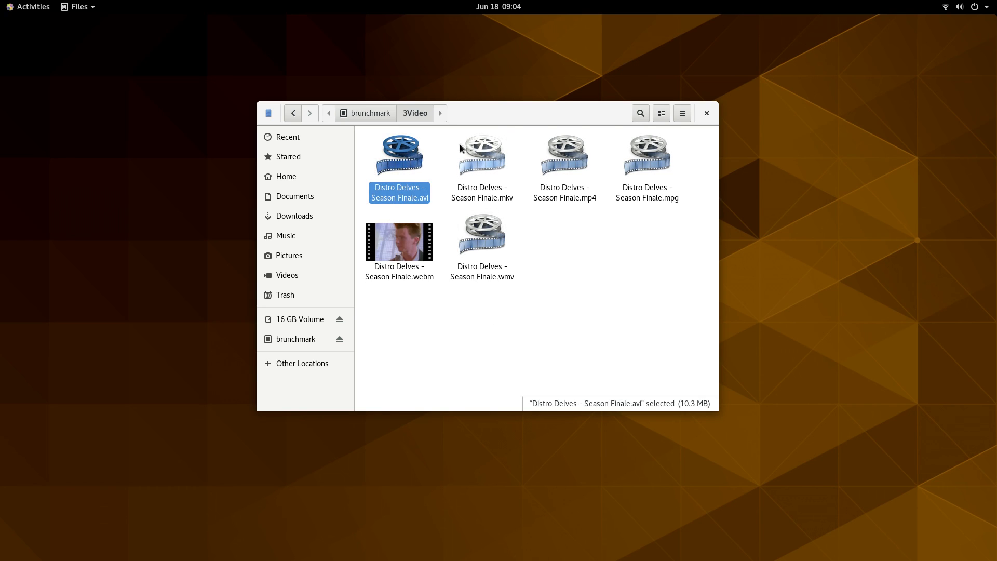
{"action": "left_click", "coordinate": [647, 155]}
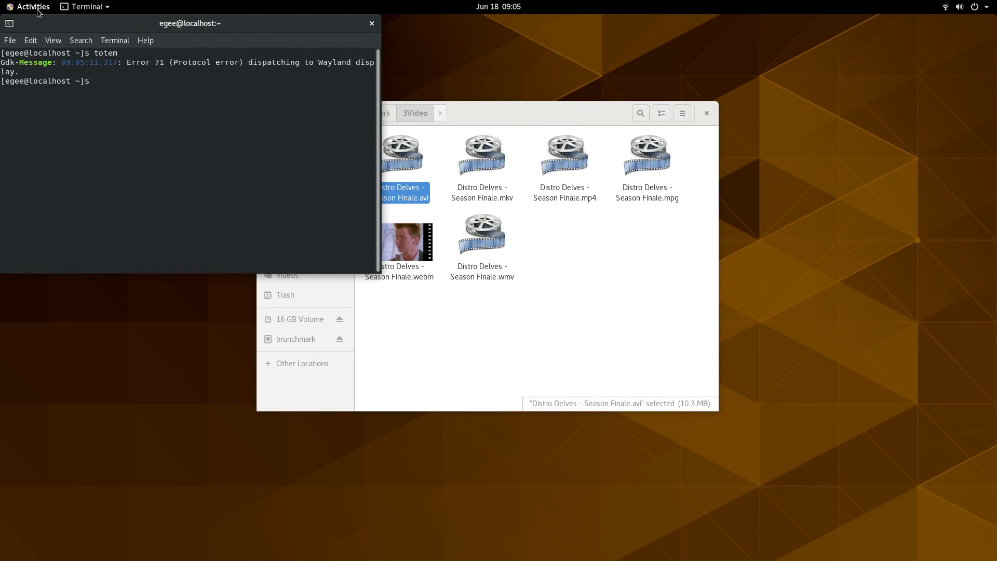
{"action": "mouse_move", "coordinate": [388, 75]}
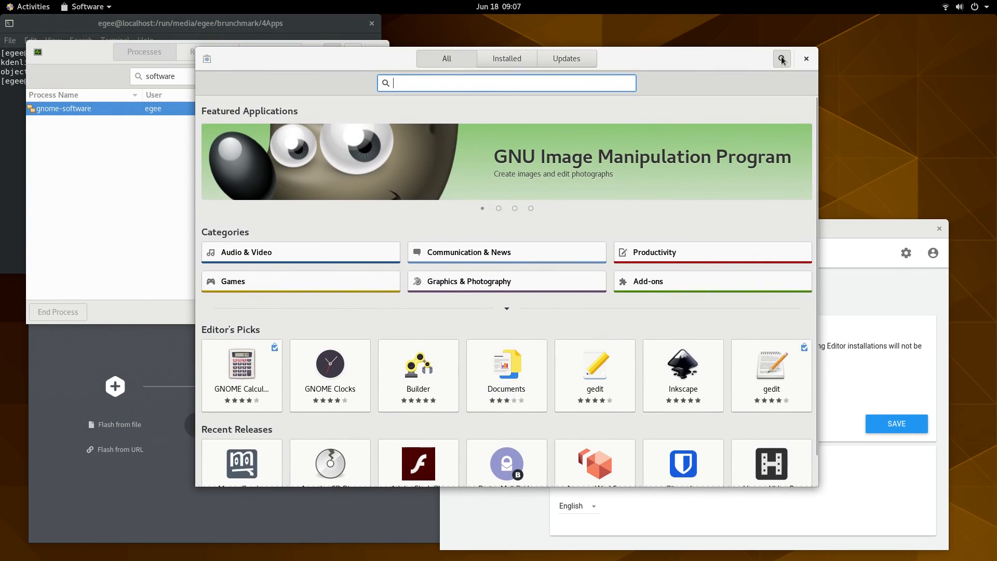
Find Spotify in GNOME Software and start installing it
{"action": "type", "text": "spotify"}
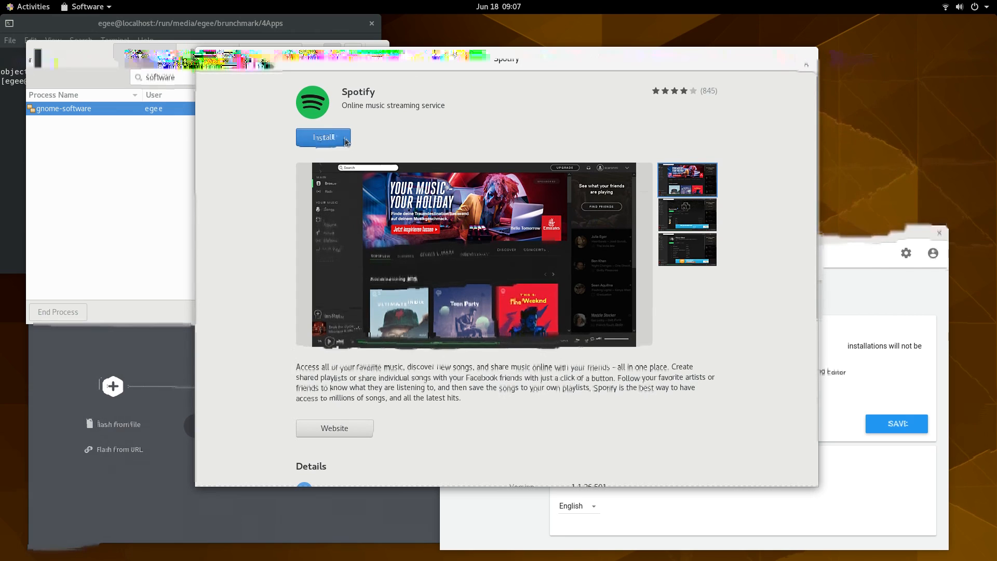
{"action": "left_click", "coordinate": [323, 138]}
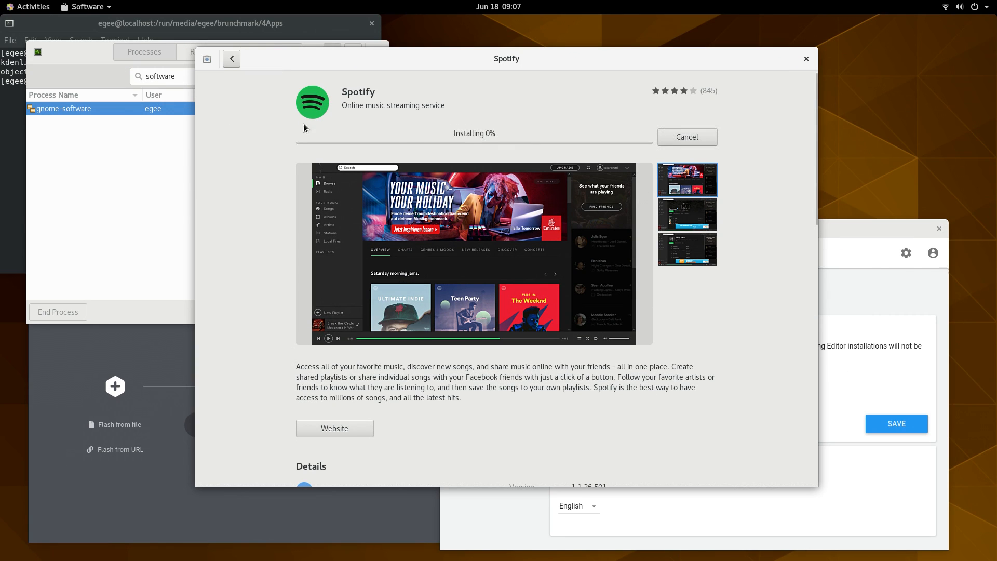
{"action": "mouse_move", "coordinate": [464, 451]}
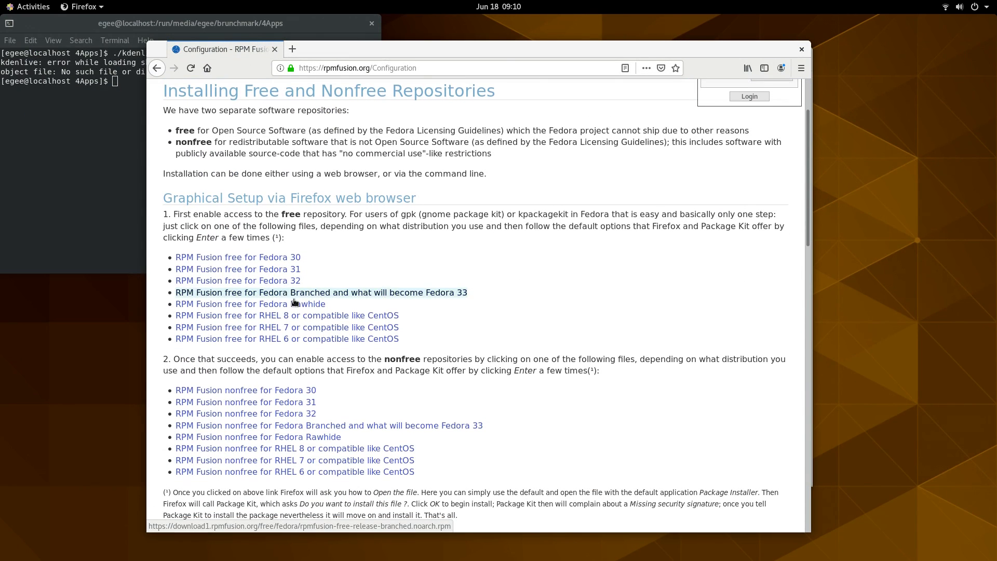
Download the RPM Fusion free RHEL 8 package and install the rpmfusion-free-release repository via Software
{"action": "left_click", "coordinate": [286, 315]}
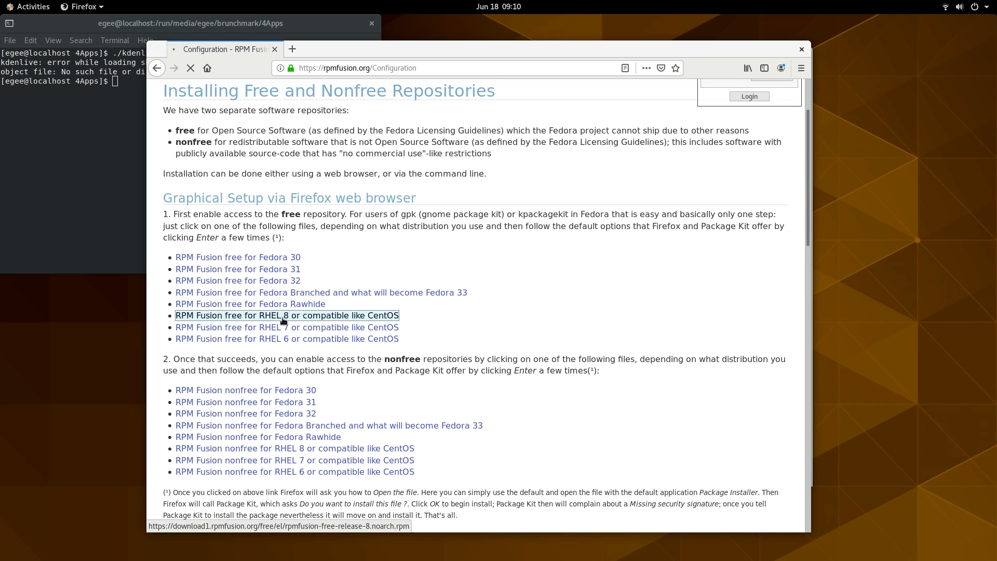
{"action": "left_click", "coordinate": [286, 314]}
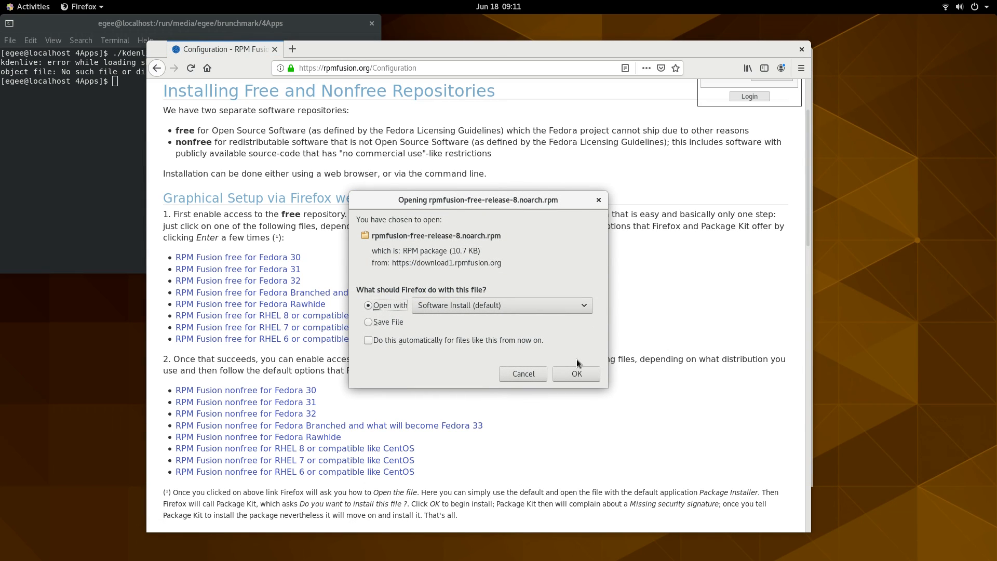
{"action": "left_click", "coordinate": [575, 373]}
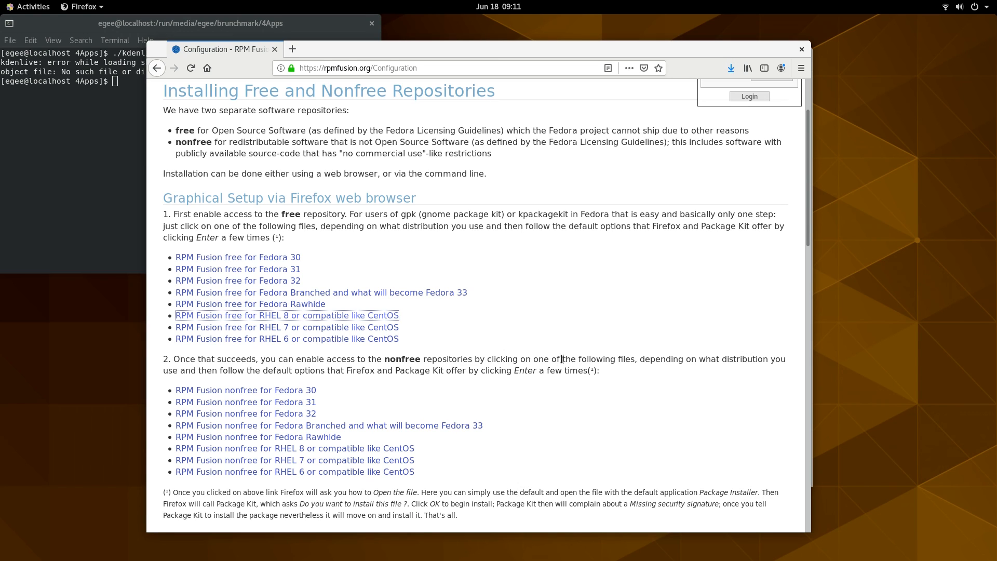
{"action": "left_click", "coordinate": [287, 315]}
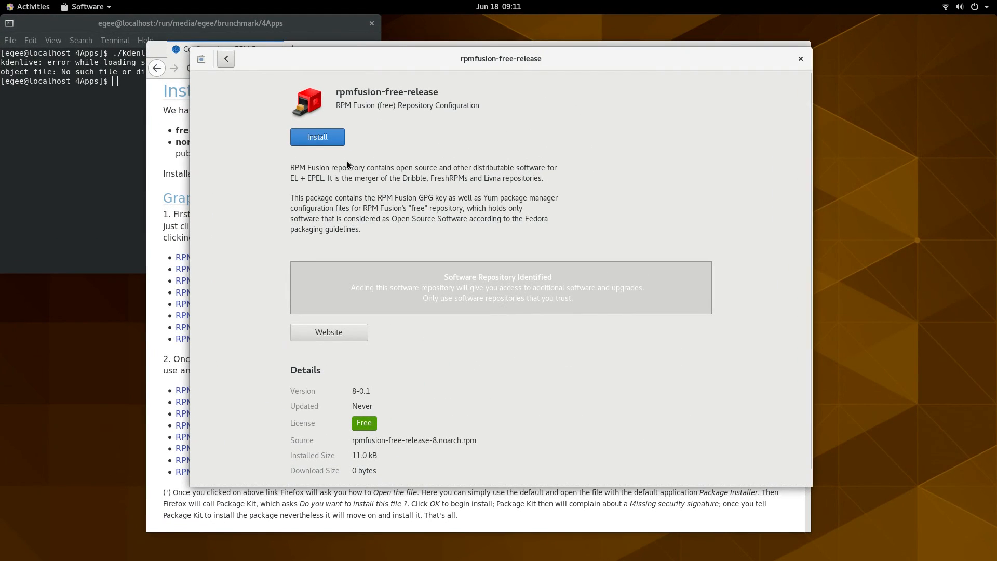
{"action": "left_click", "coordinate": [317, 136]}
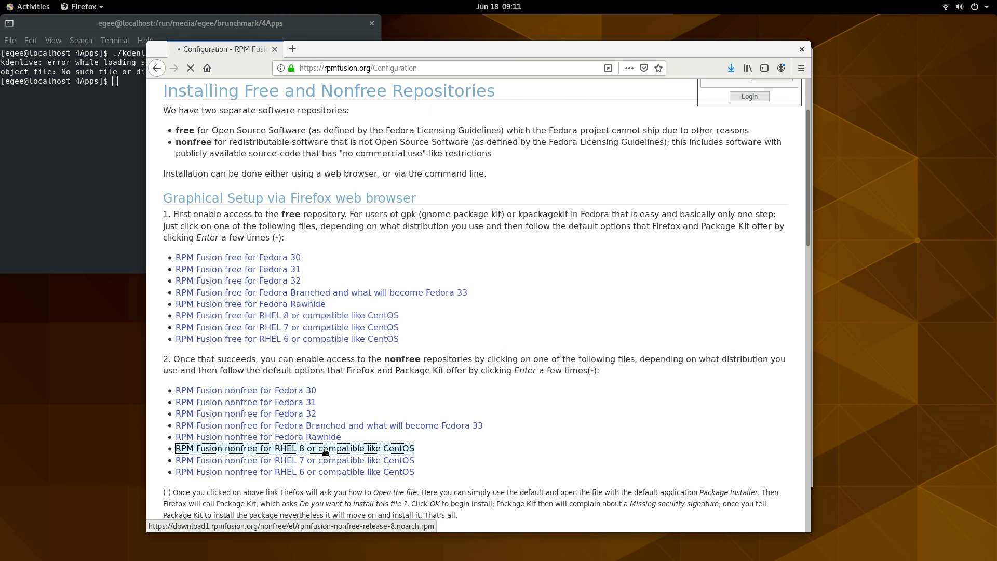
Download the RPM Fusion nonfree package for RHEL 8
{"action": "left_click", "coordinate": [295, 448]}
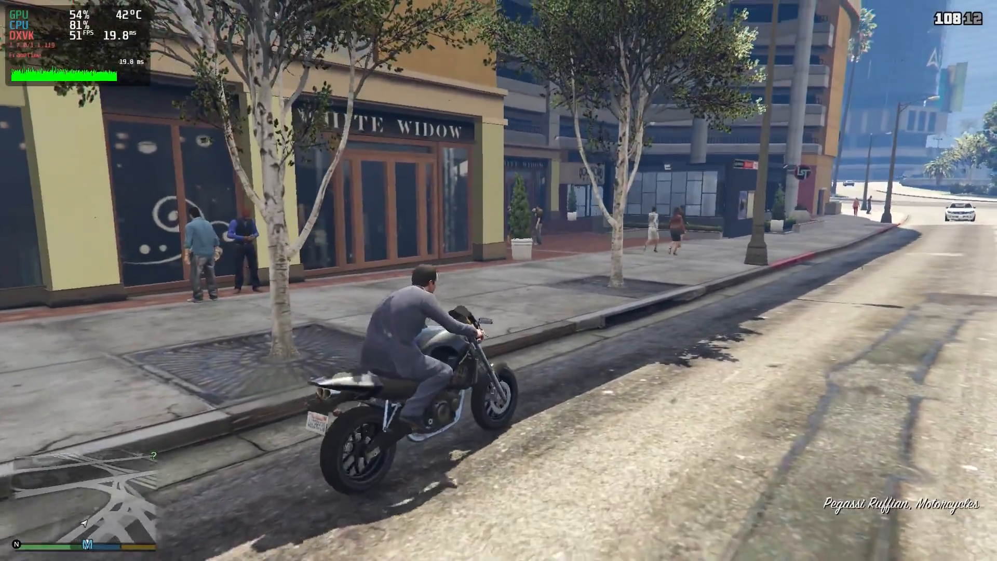
Ride the motorcycle through the city toward Vinewood with the MangoHUD performance overlay visible
{"action": "key", "text": "w"}
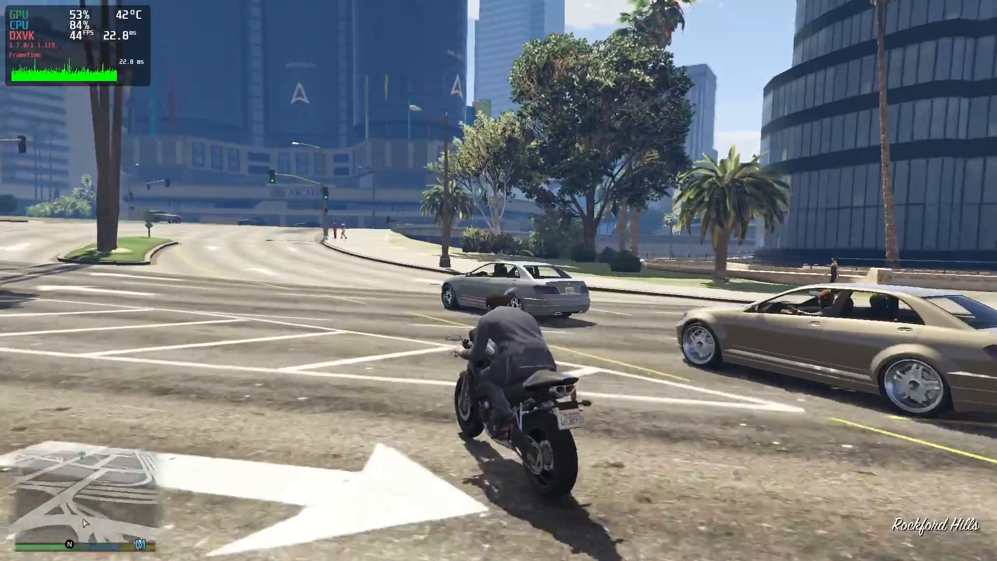
{"action": "key", "text": "w"}
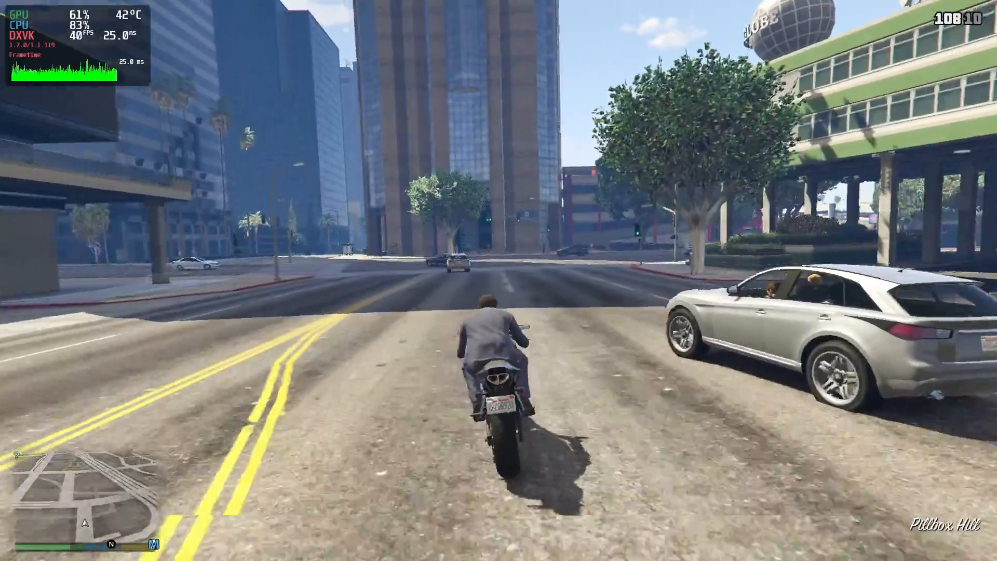
{"action": "key", "text": "w"}
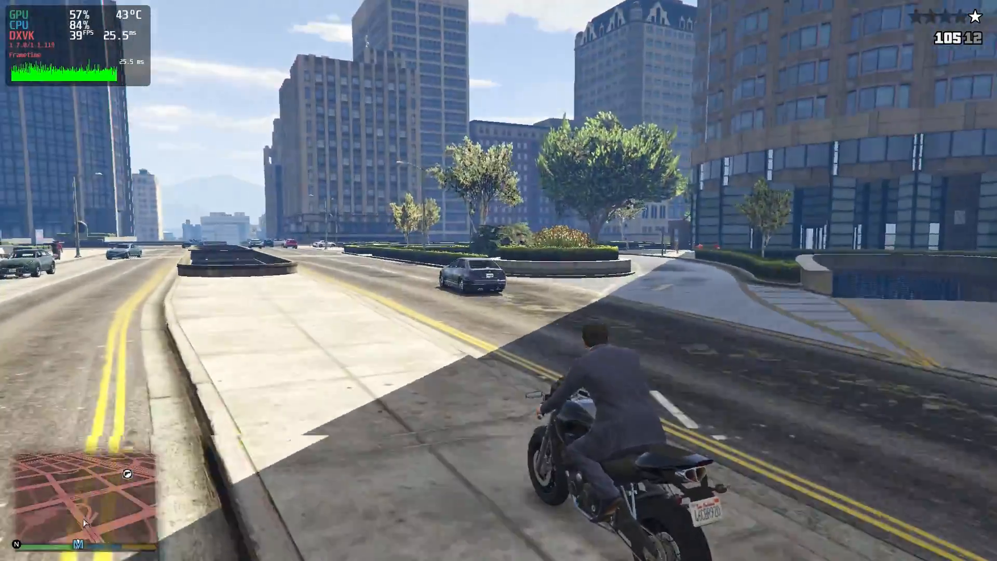
{"action": "key", "text": "w"}
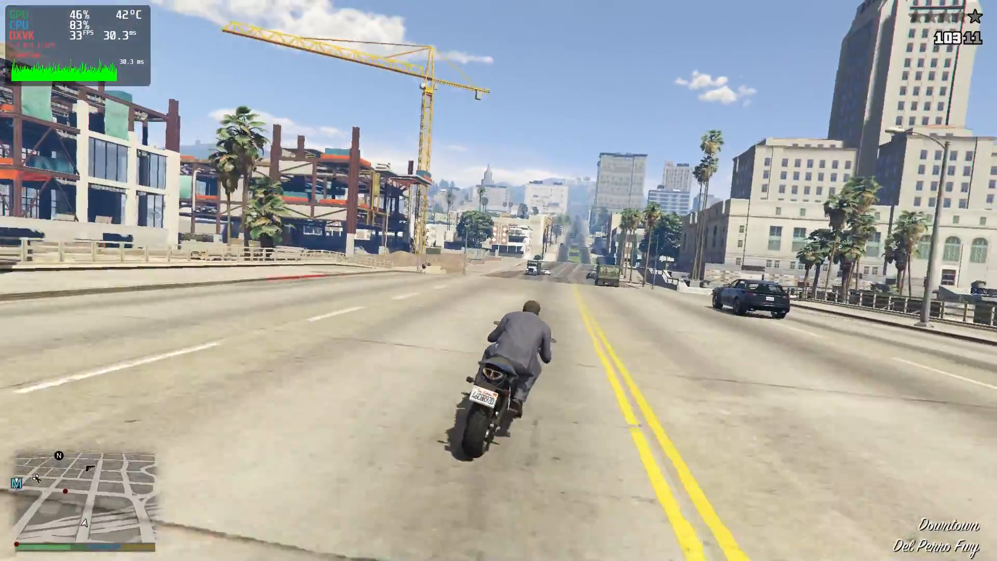
{"action": "key", "text": "w"}
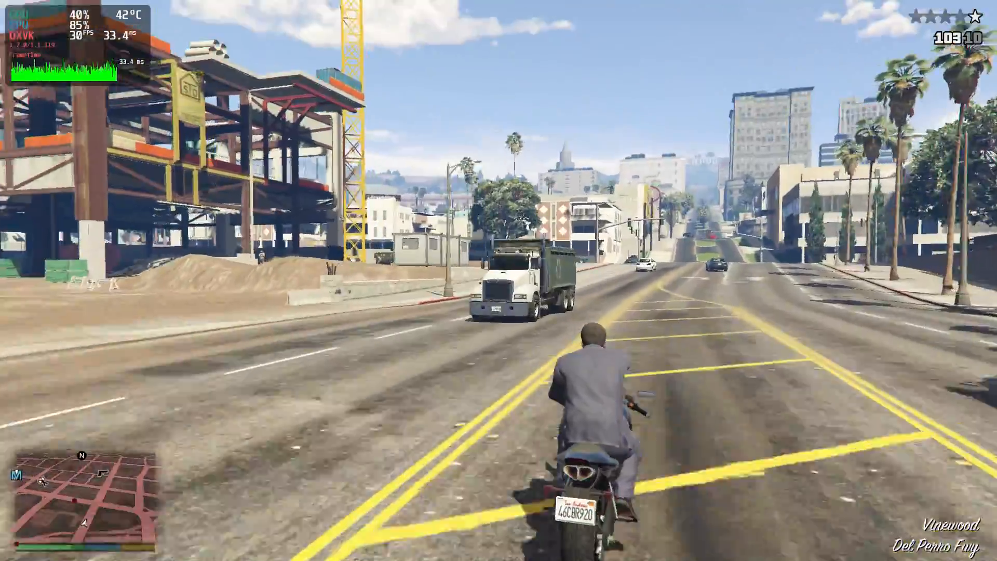